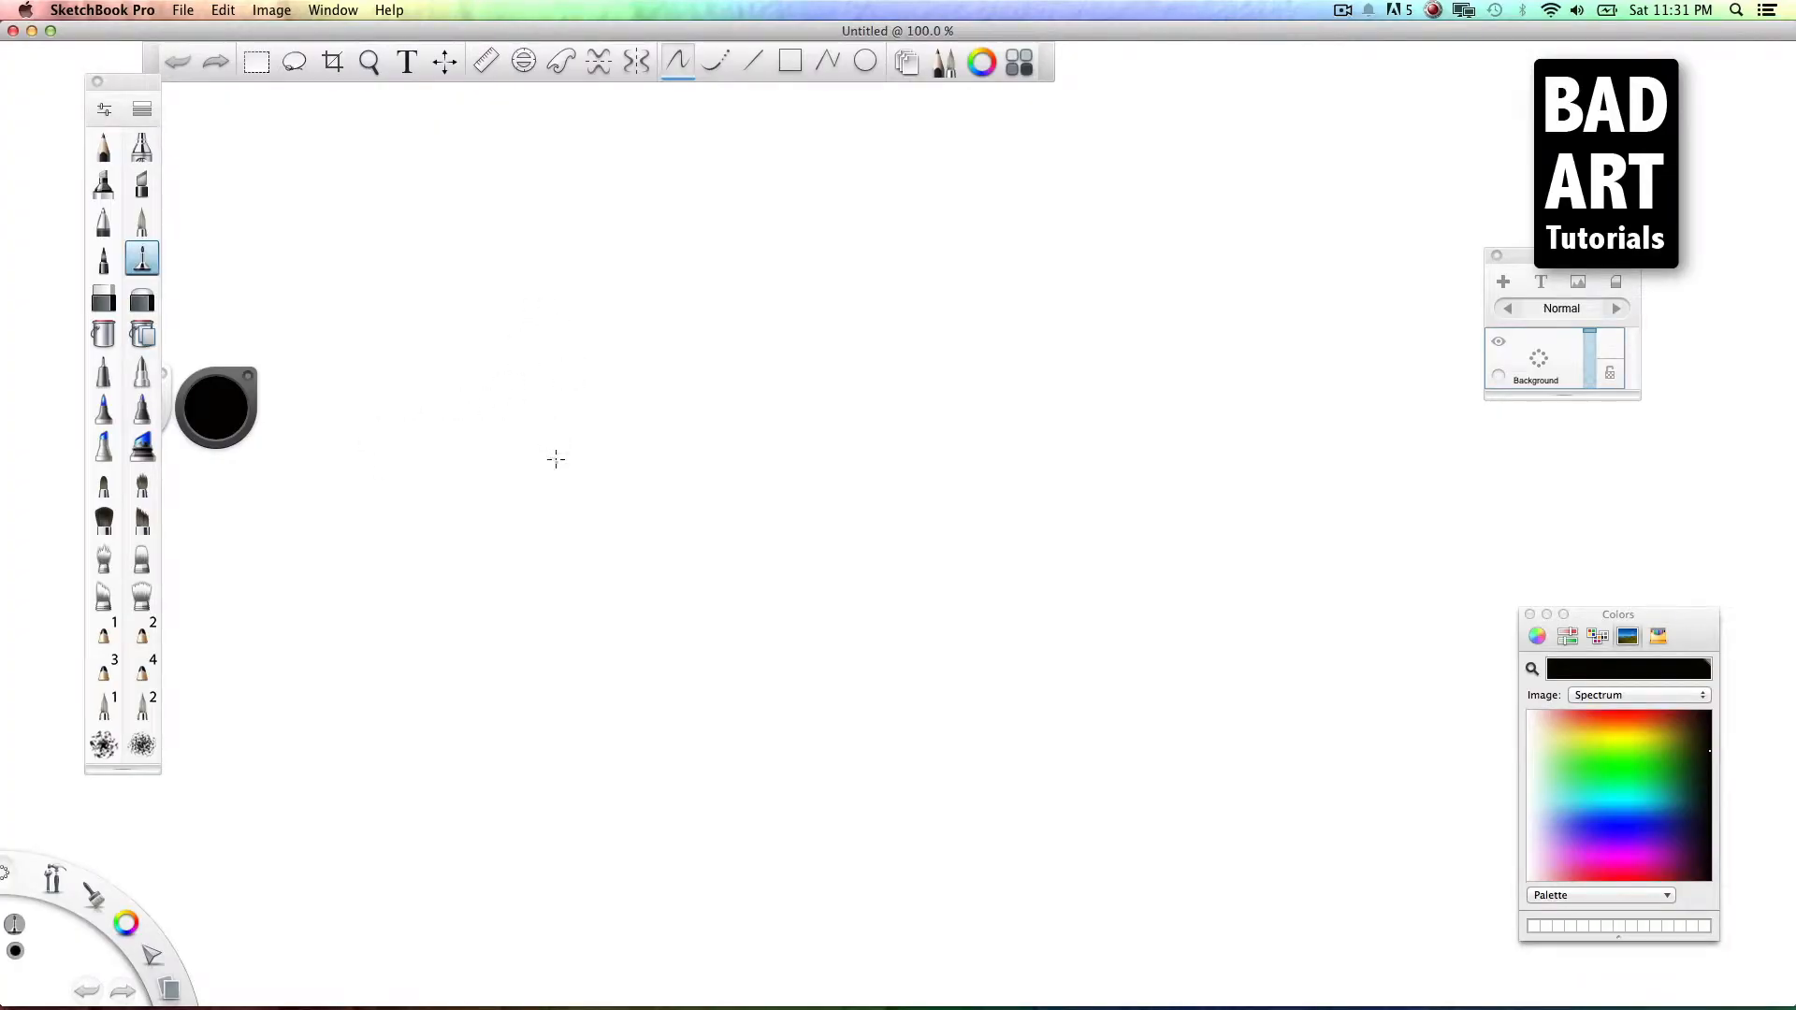
mouse_move(467, 467)
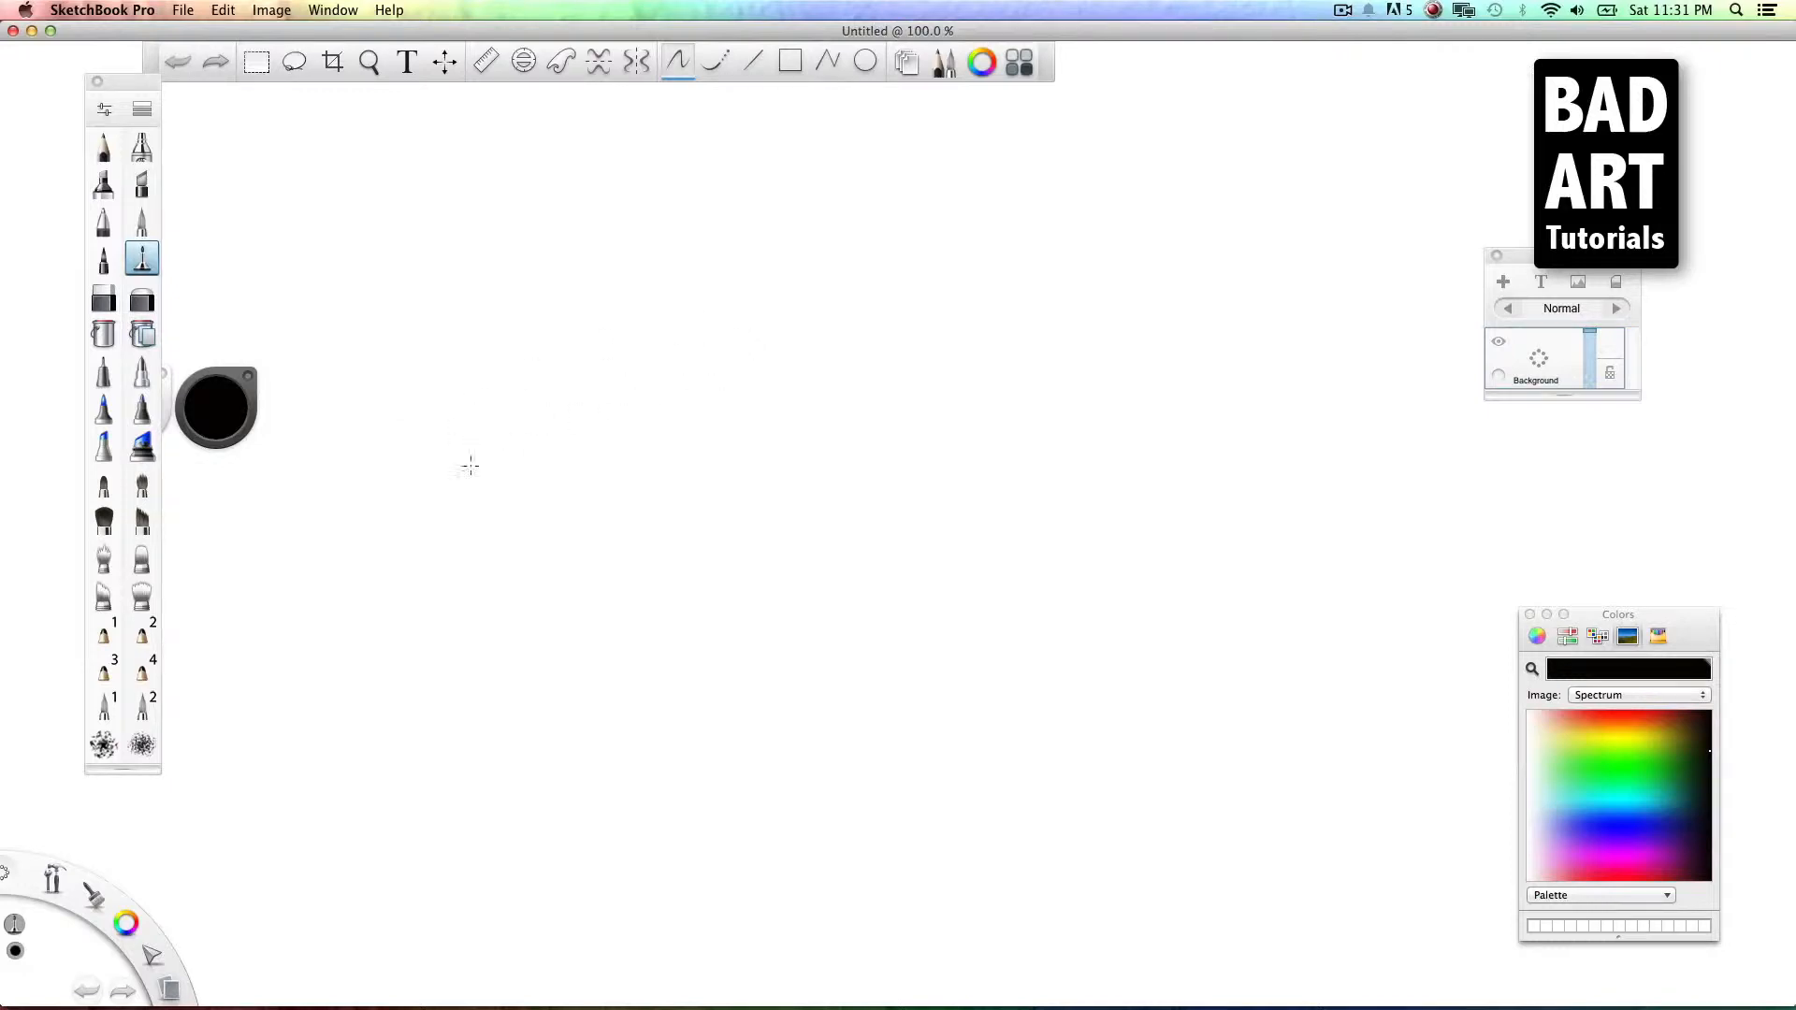
mouse_move(390, 502)
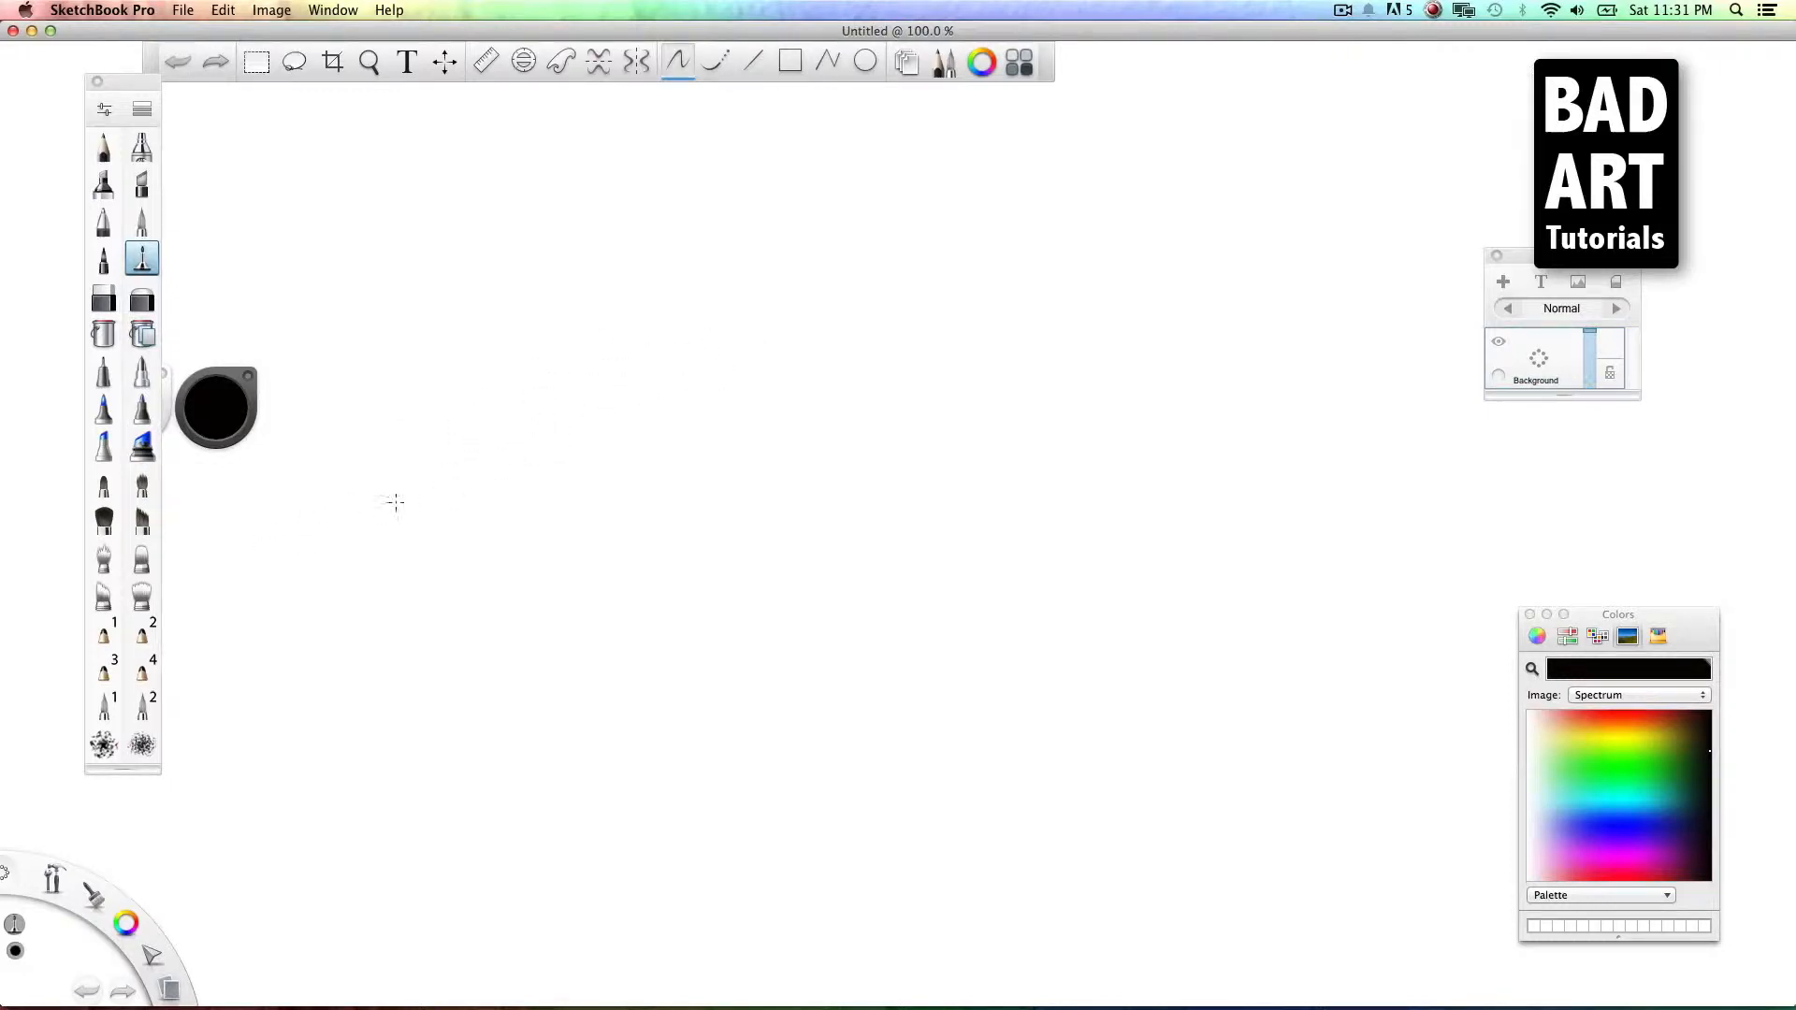
Step: Draw the field's far edge, near sides and remaining long side in perspective with pencil strokes
left_click_drag(321, 470, 734, 332)
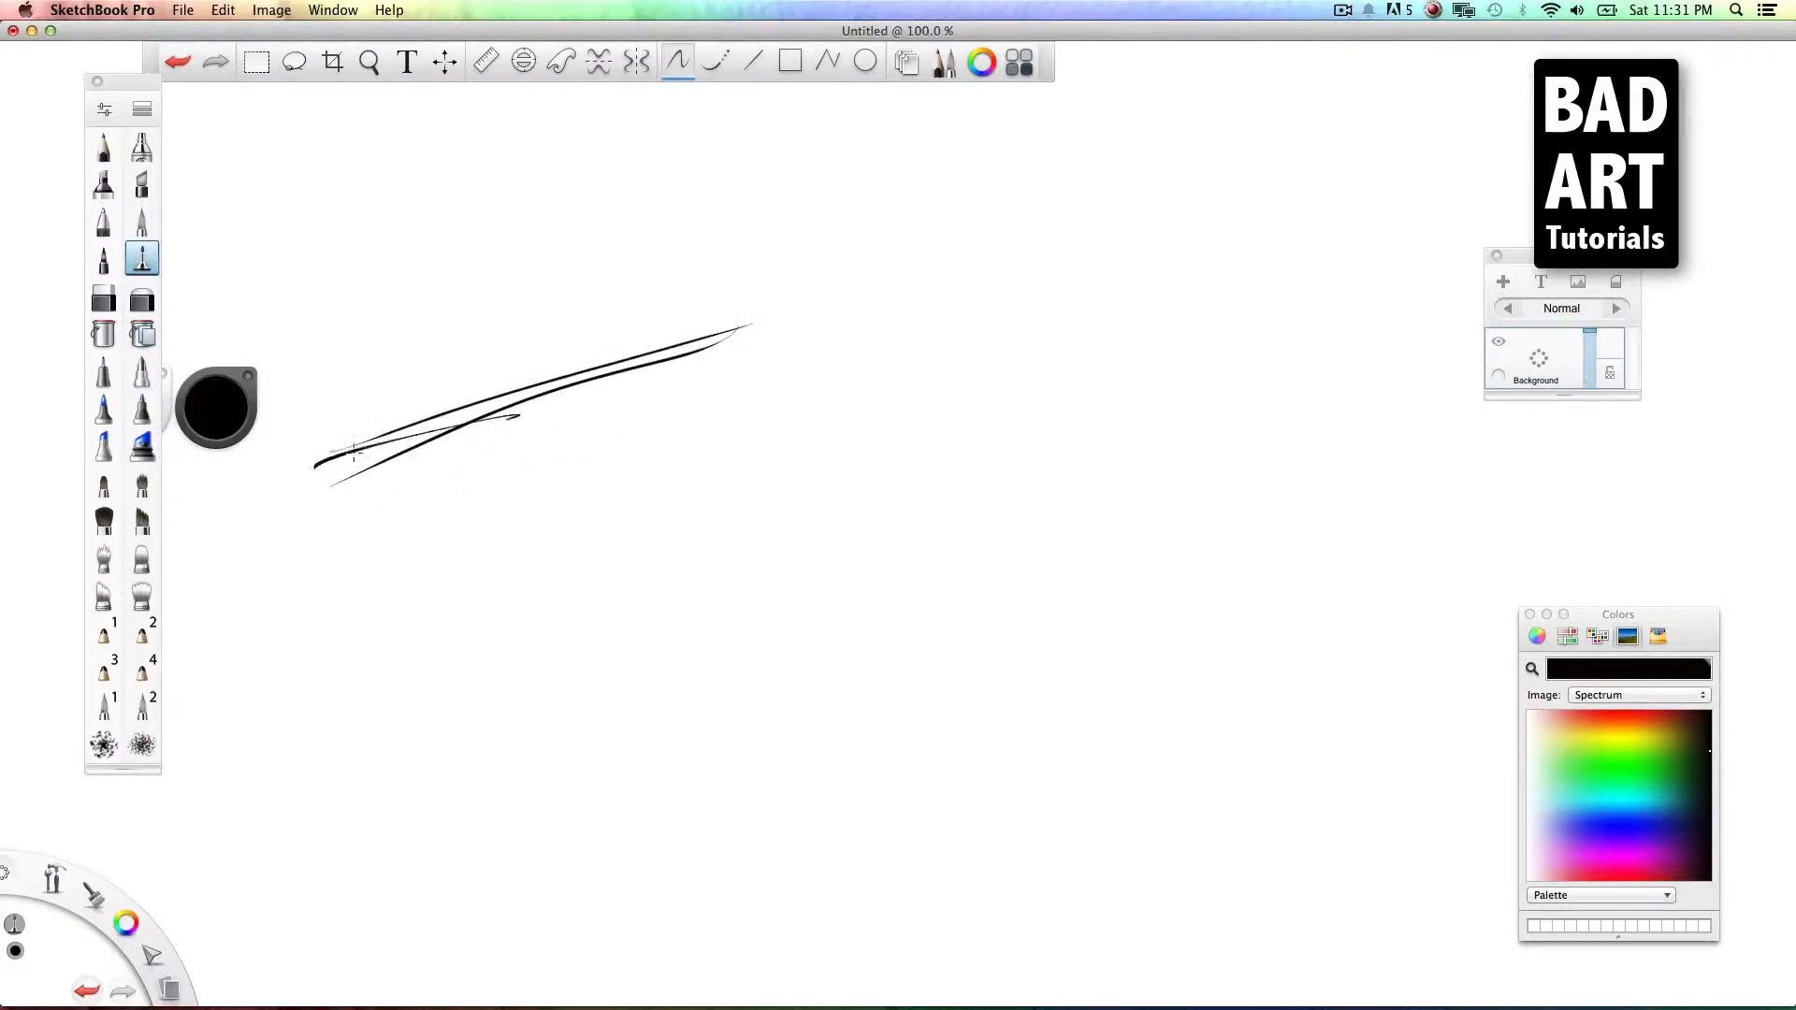
left_click_drag(292, 481, 1009, 905)
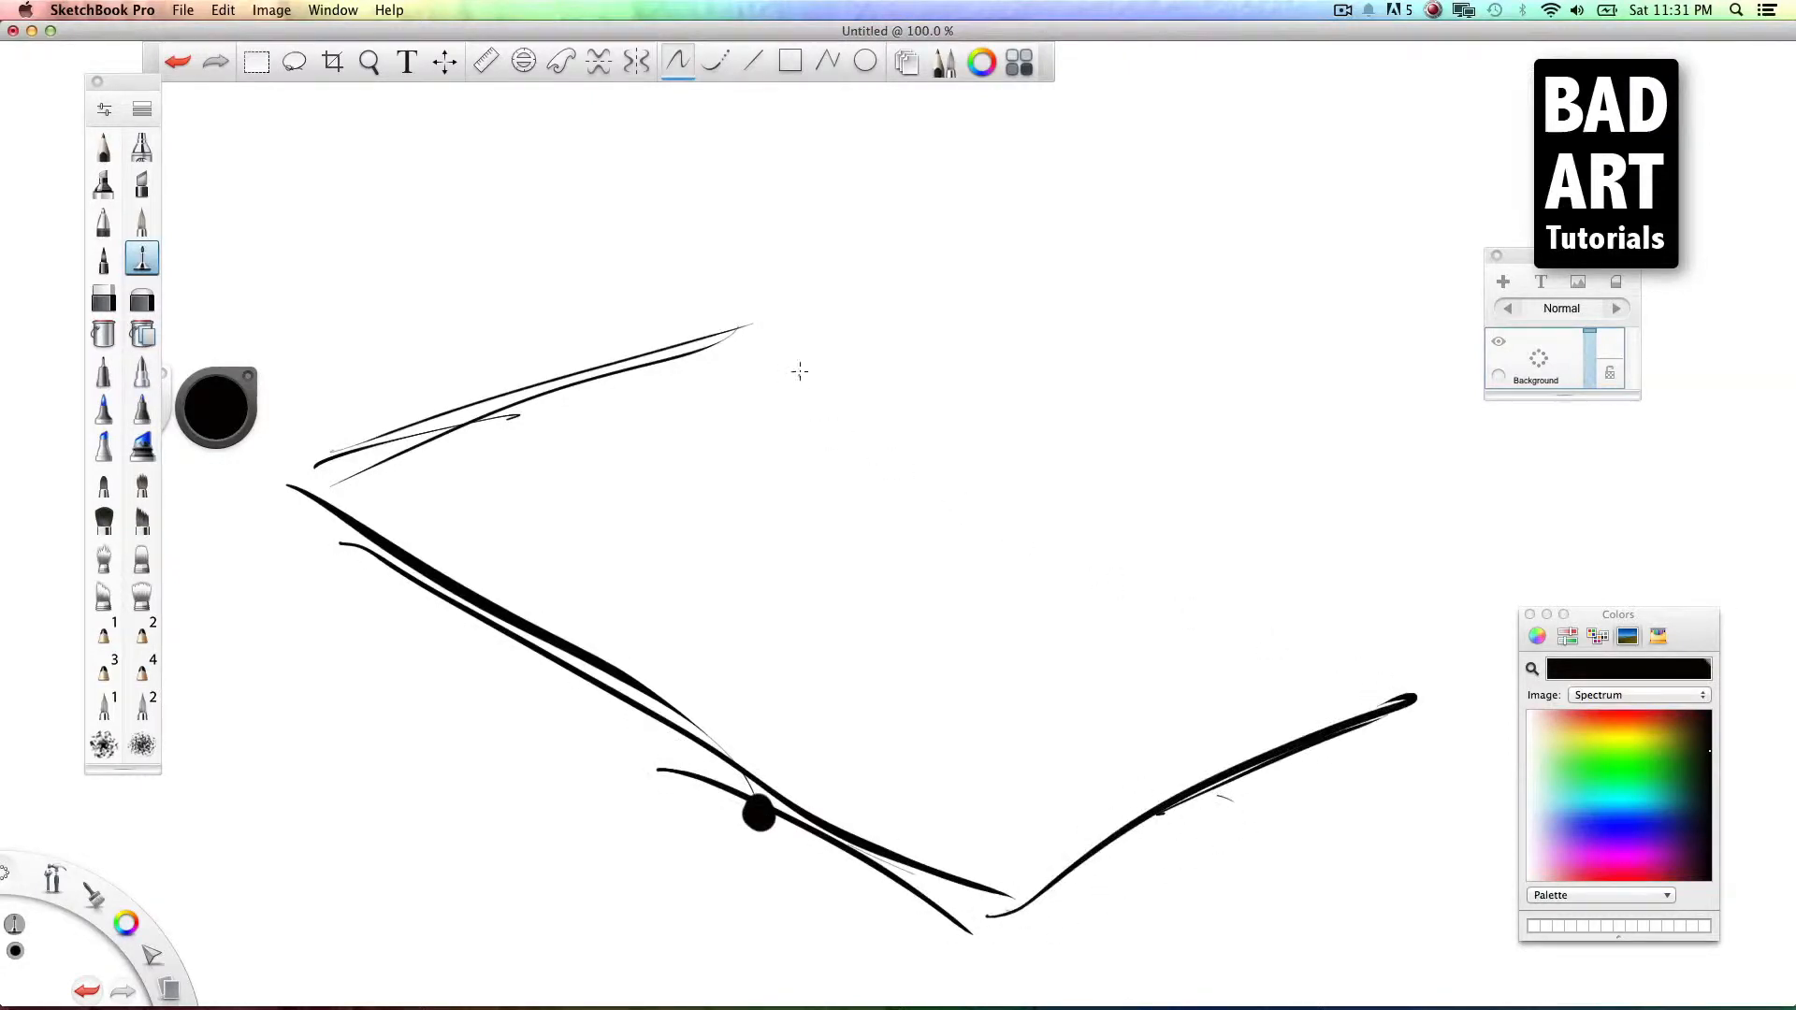
left_click_drag(750, 328, 1415, 699)
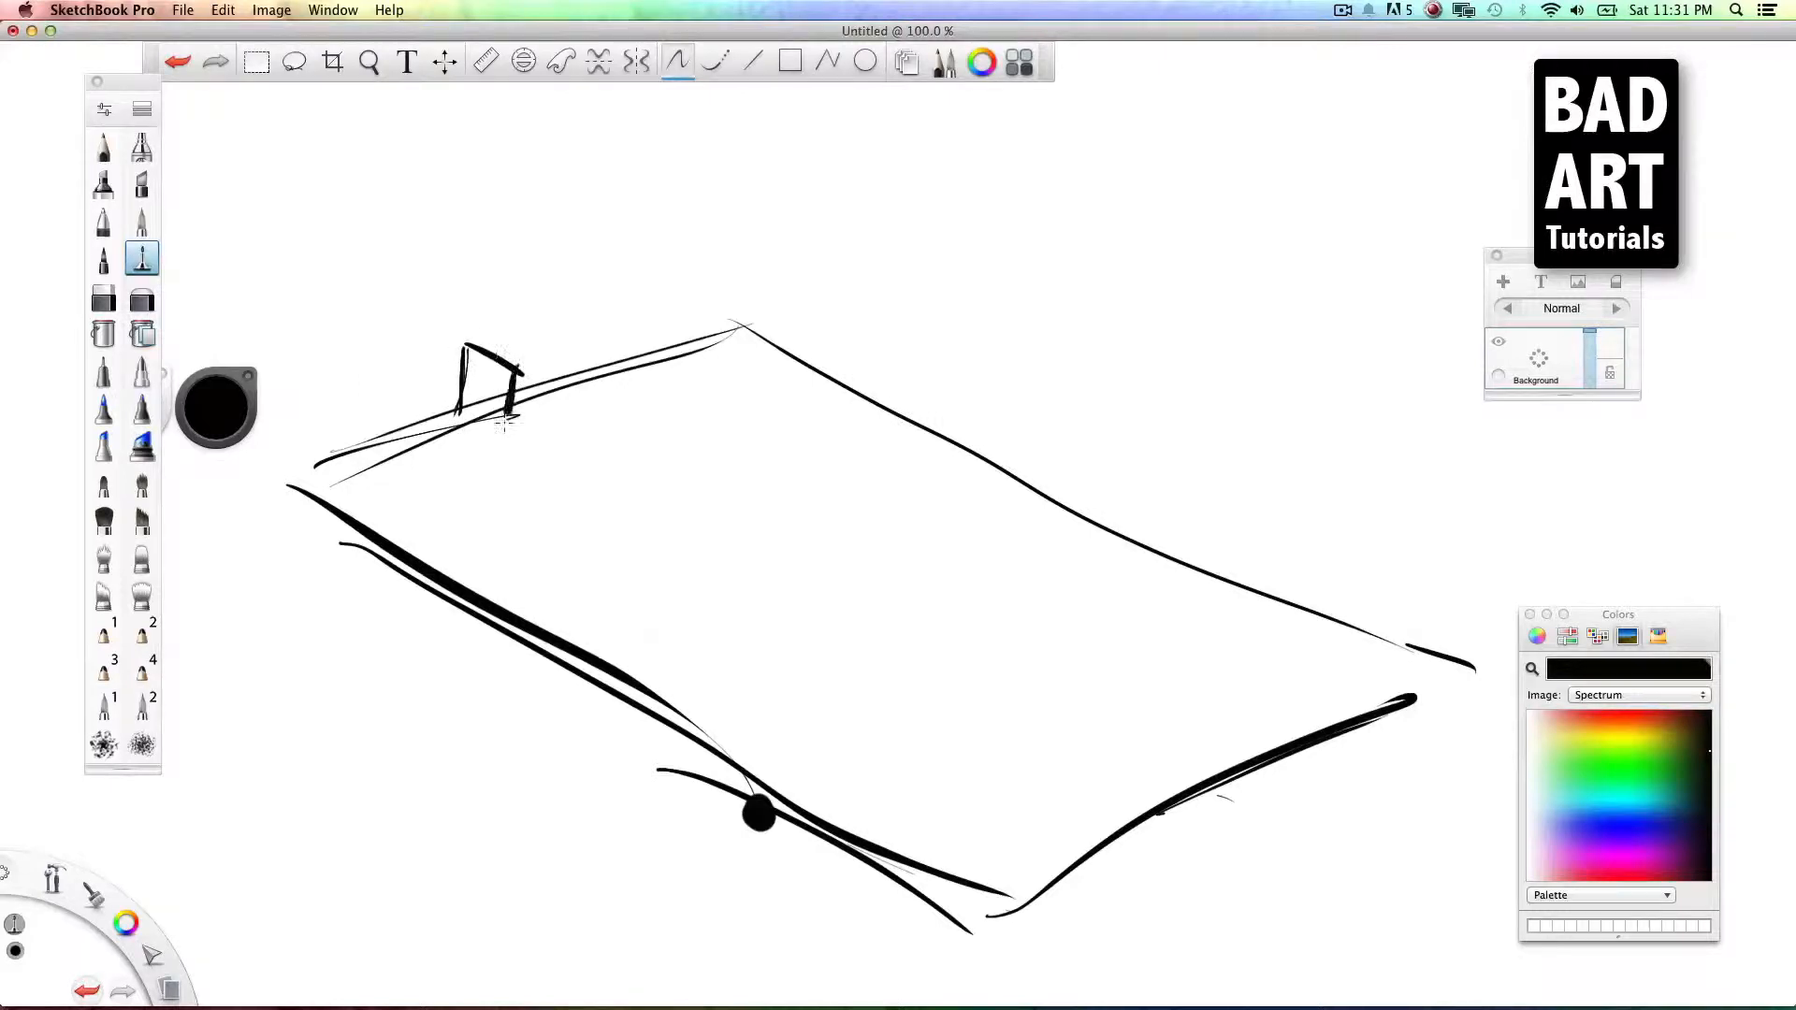
Step: Sketch a 3D box goal at the far end and another at the near end
left_click_drag(469, 343, 630, 332)
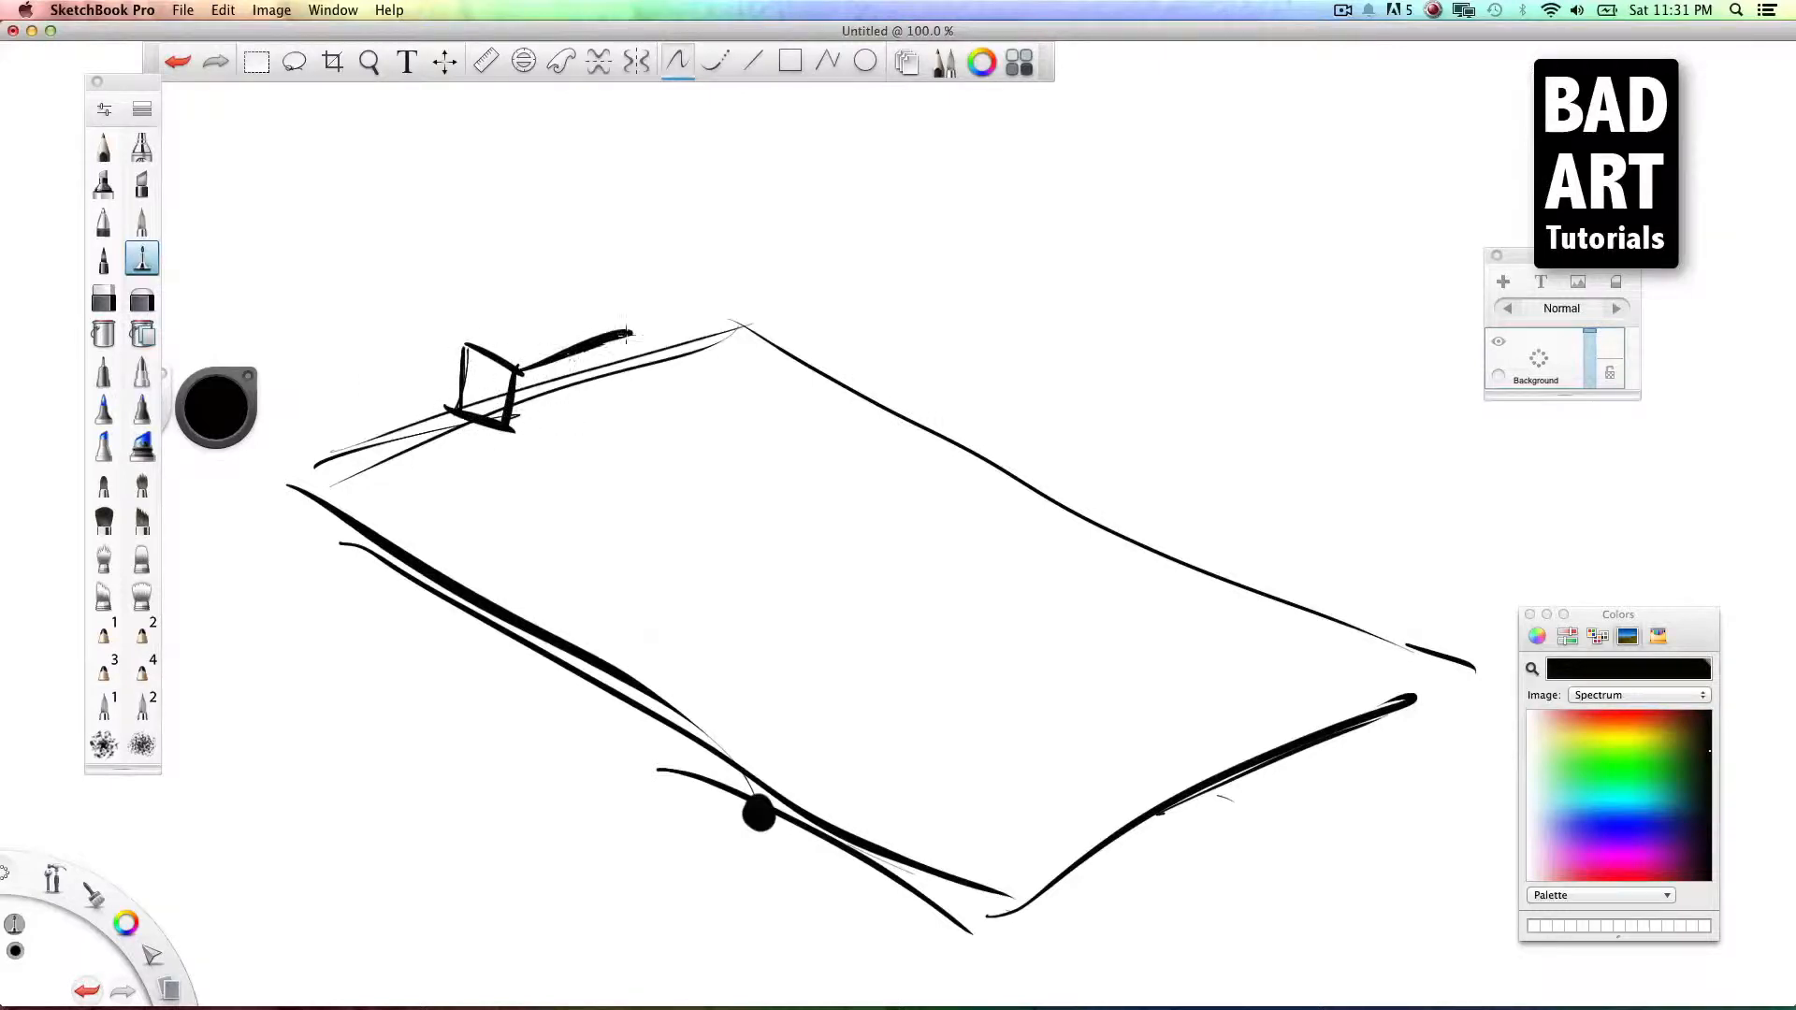
left_click_drag(624, 332, 636, 383)
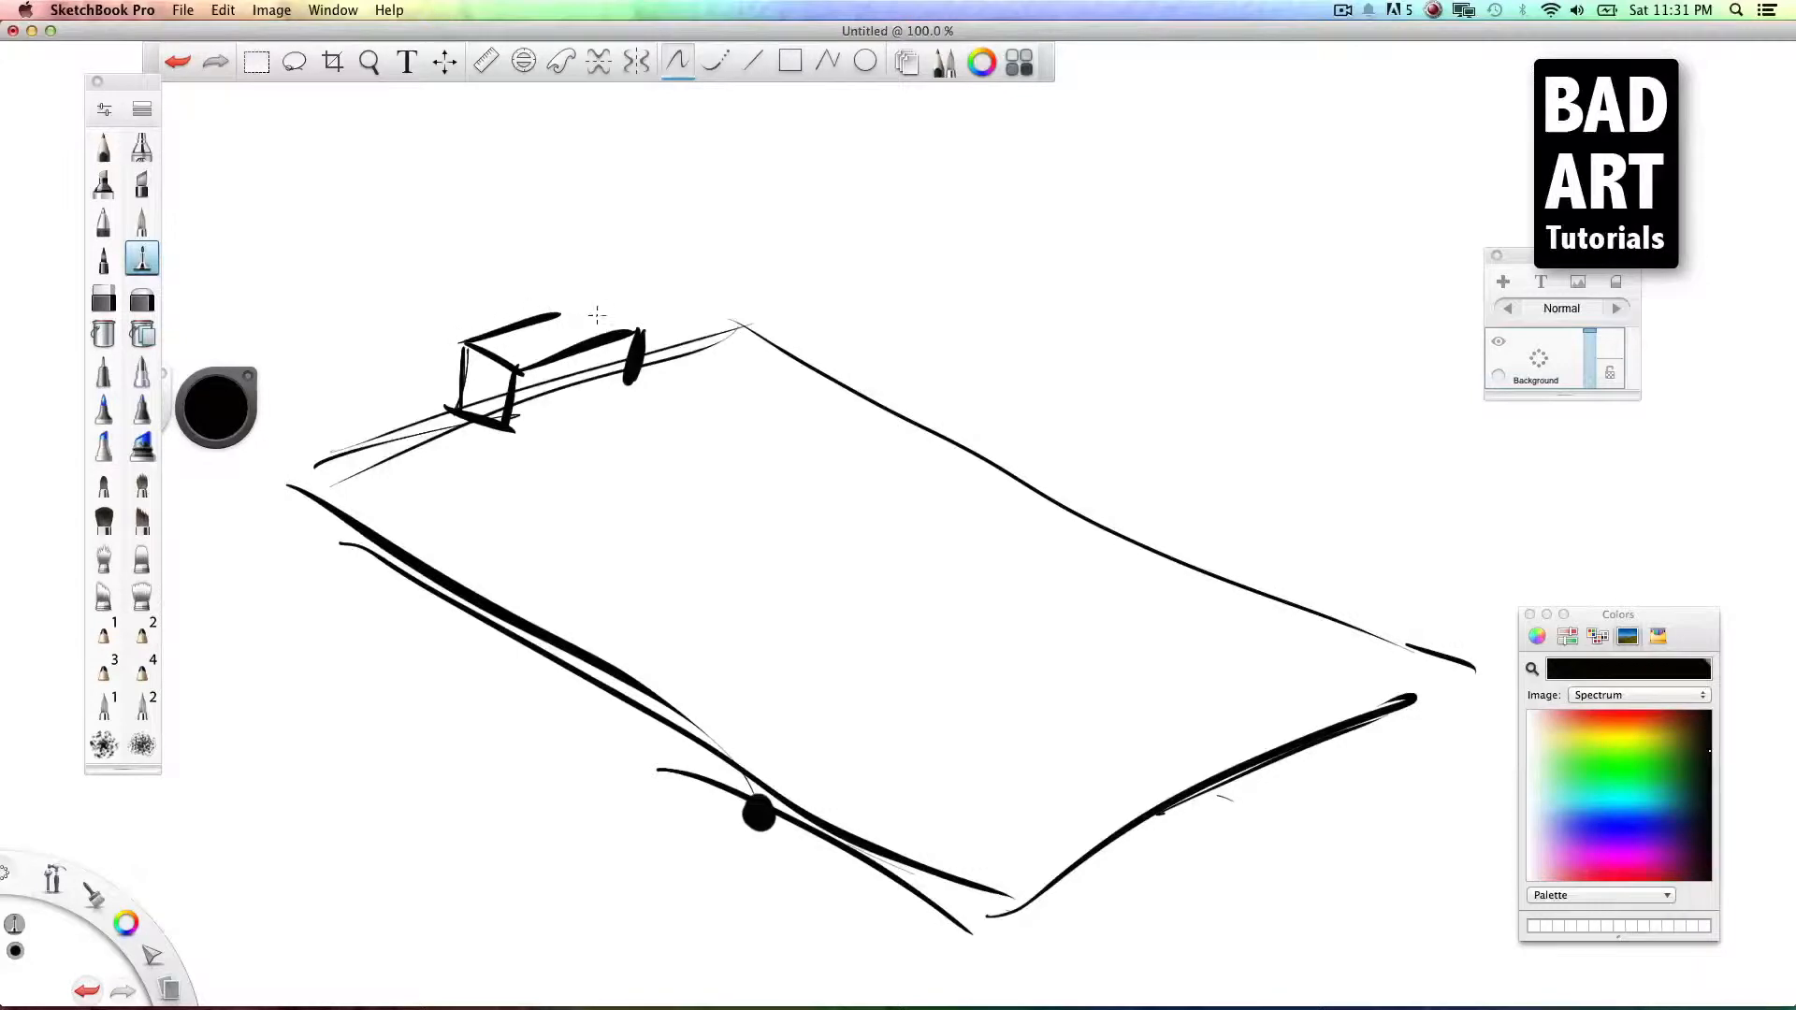
left_click_drag(561, 321, 630, 315)
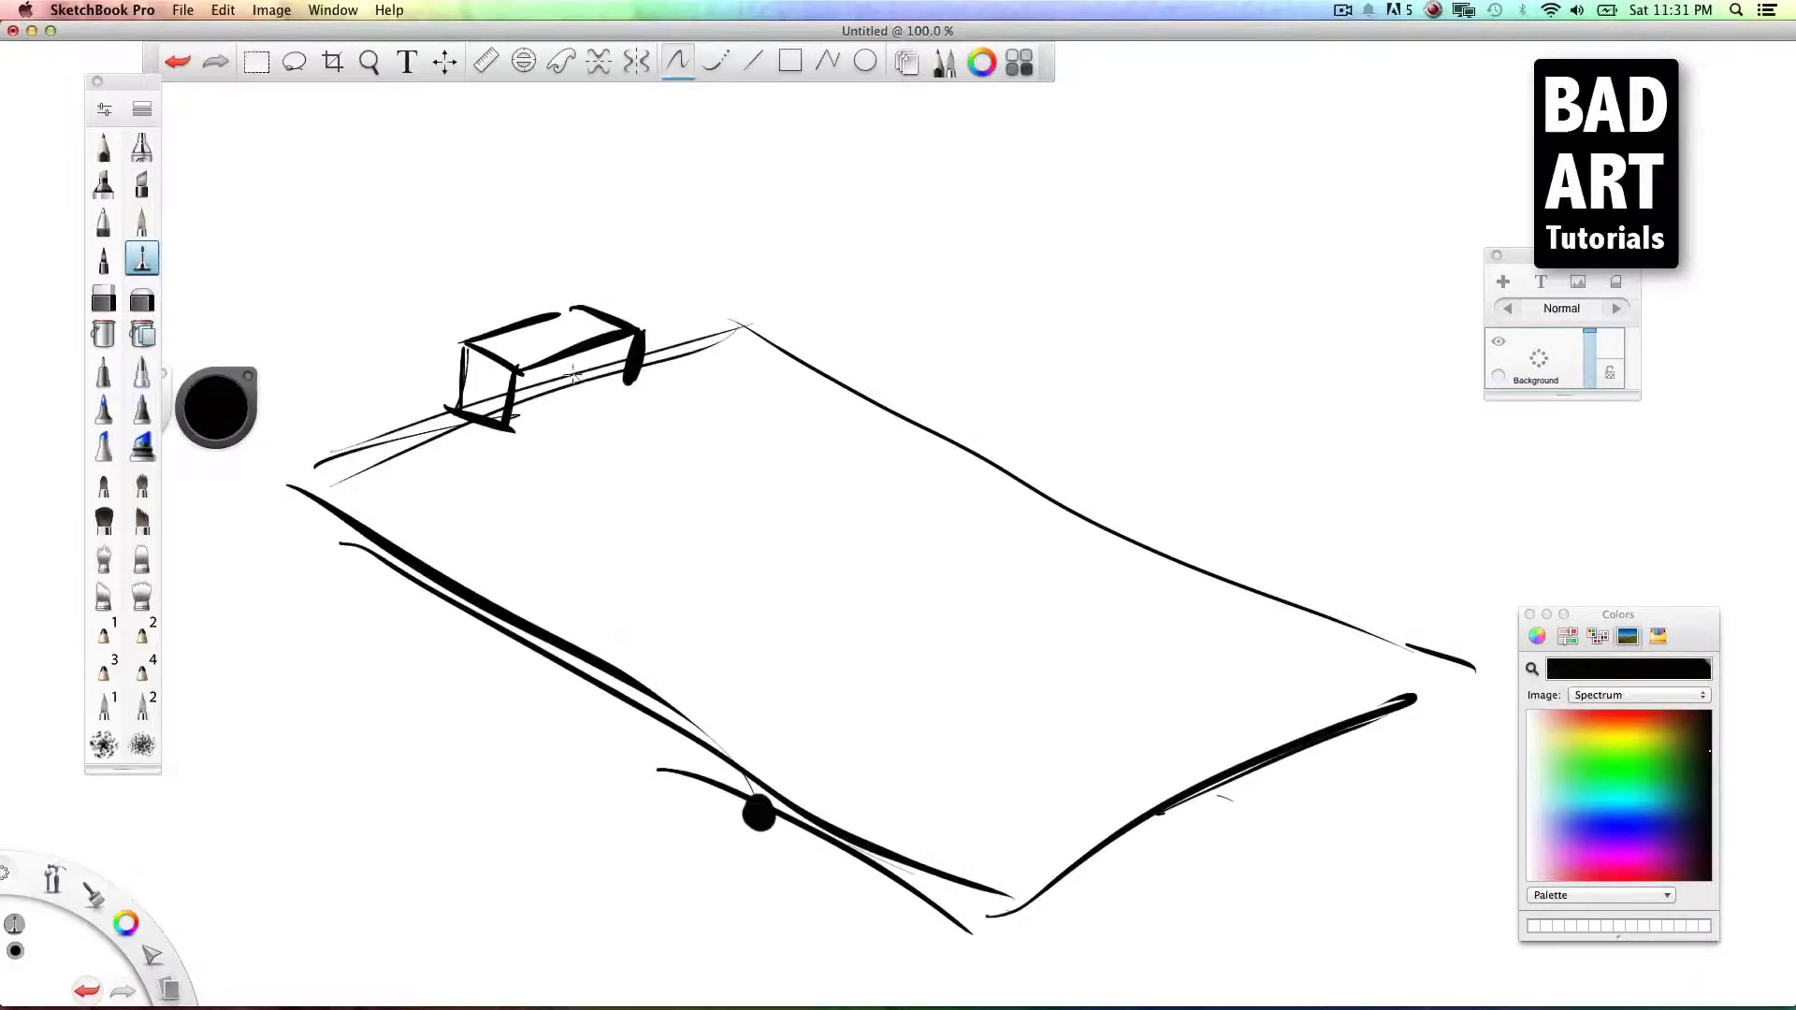
left_click_drag(1088, 734, 1088, 785)
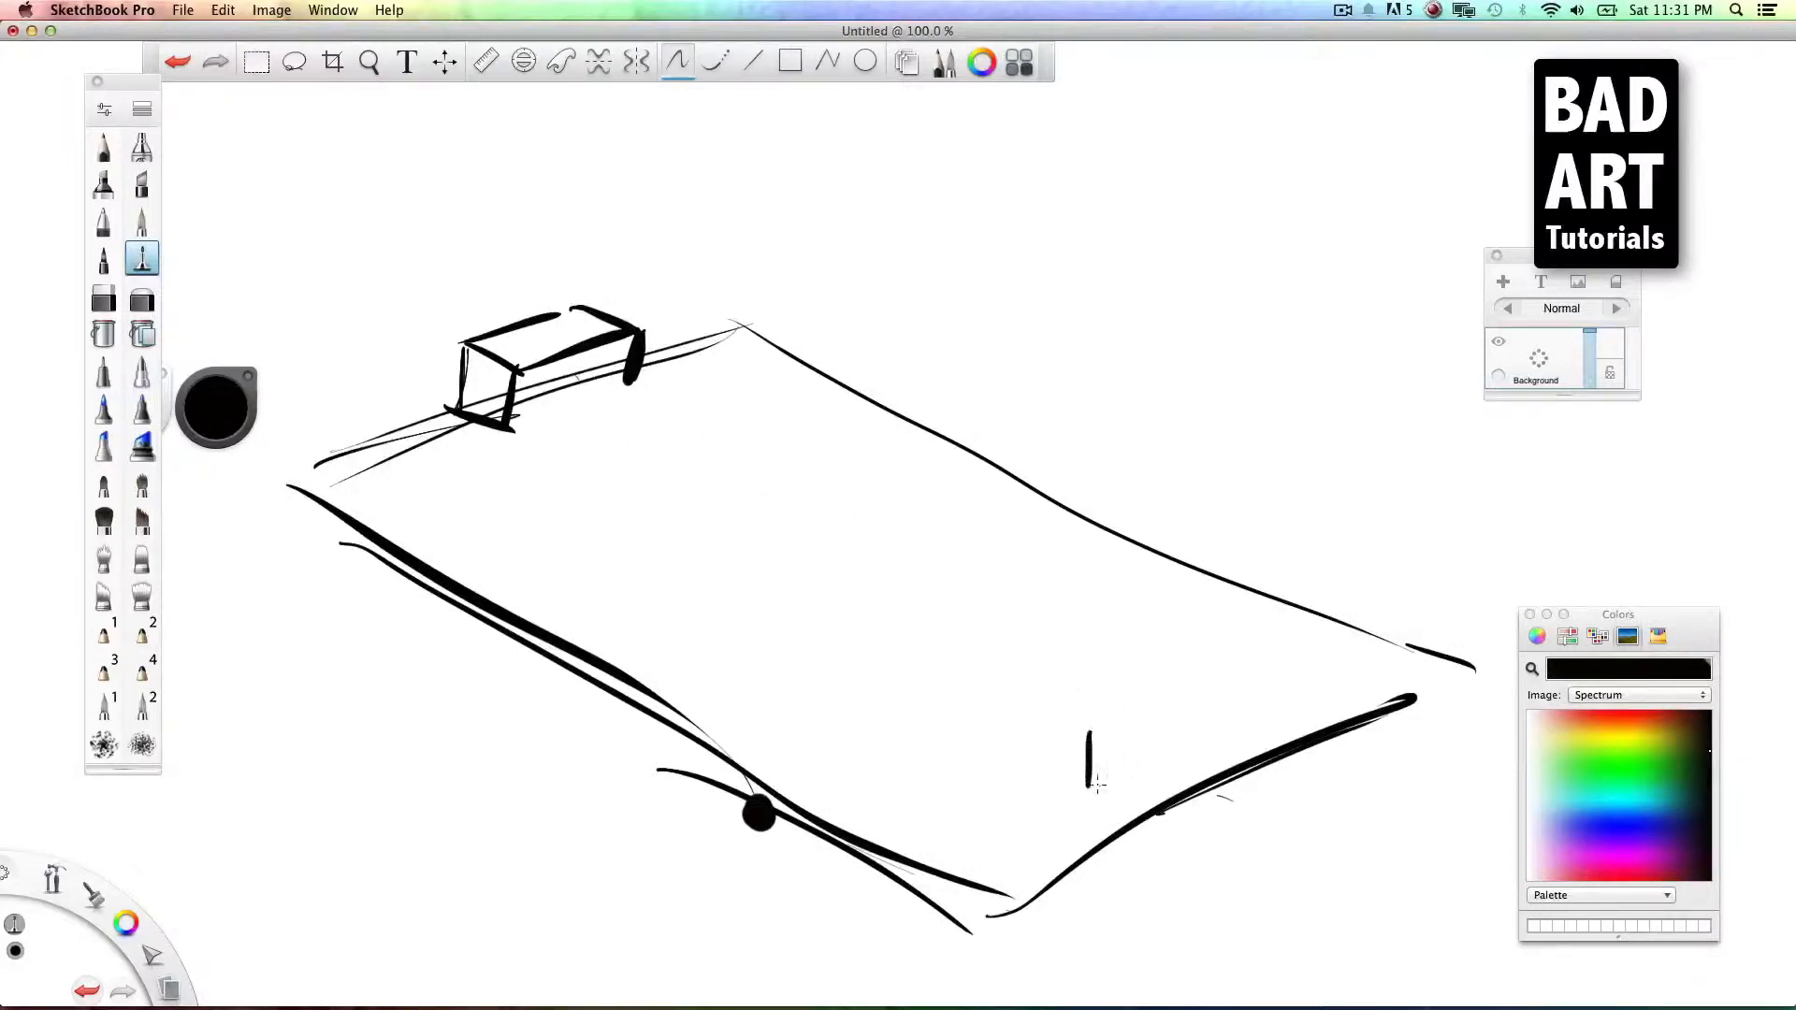
left_click_drag(1088, 796, 1300, 699)
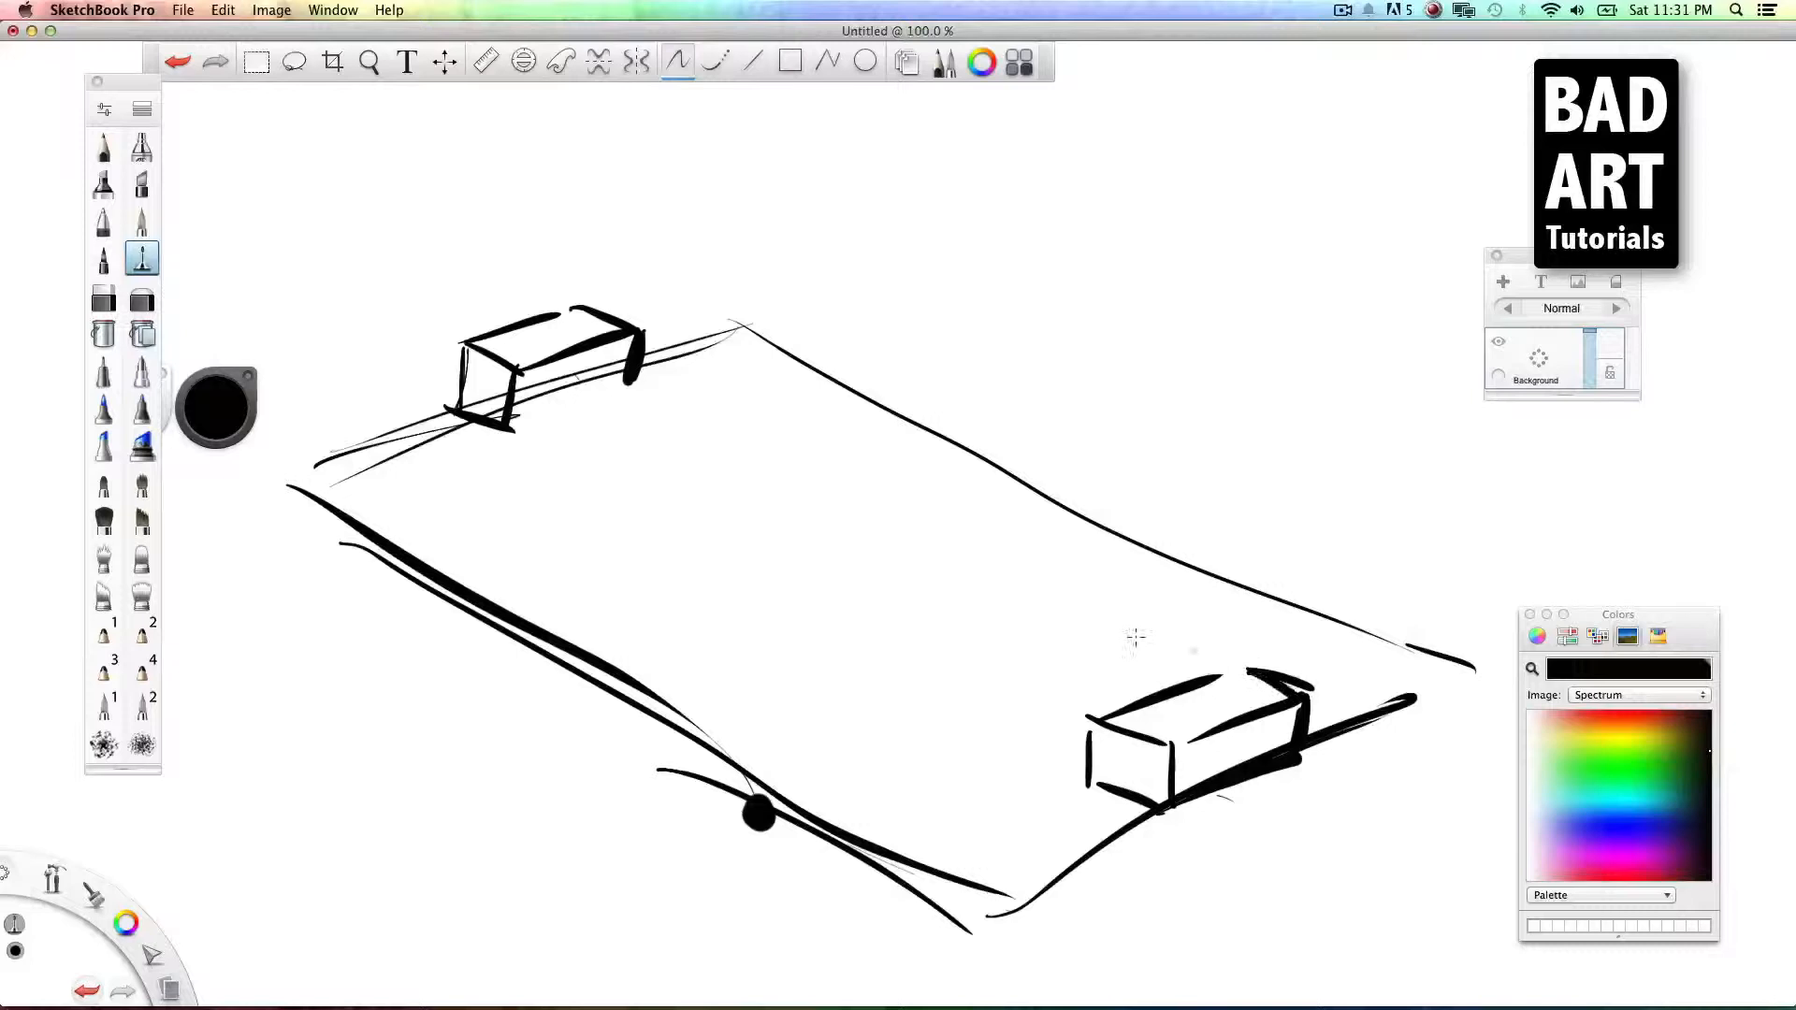
mouse_move(1169, 449)
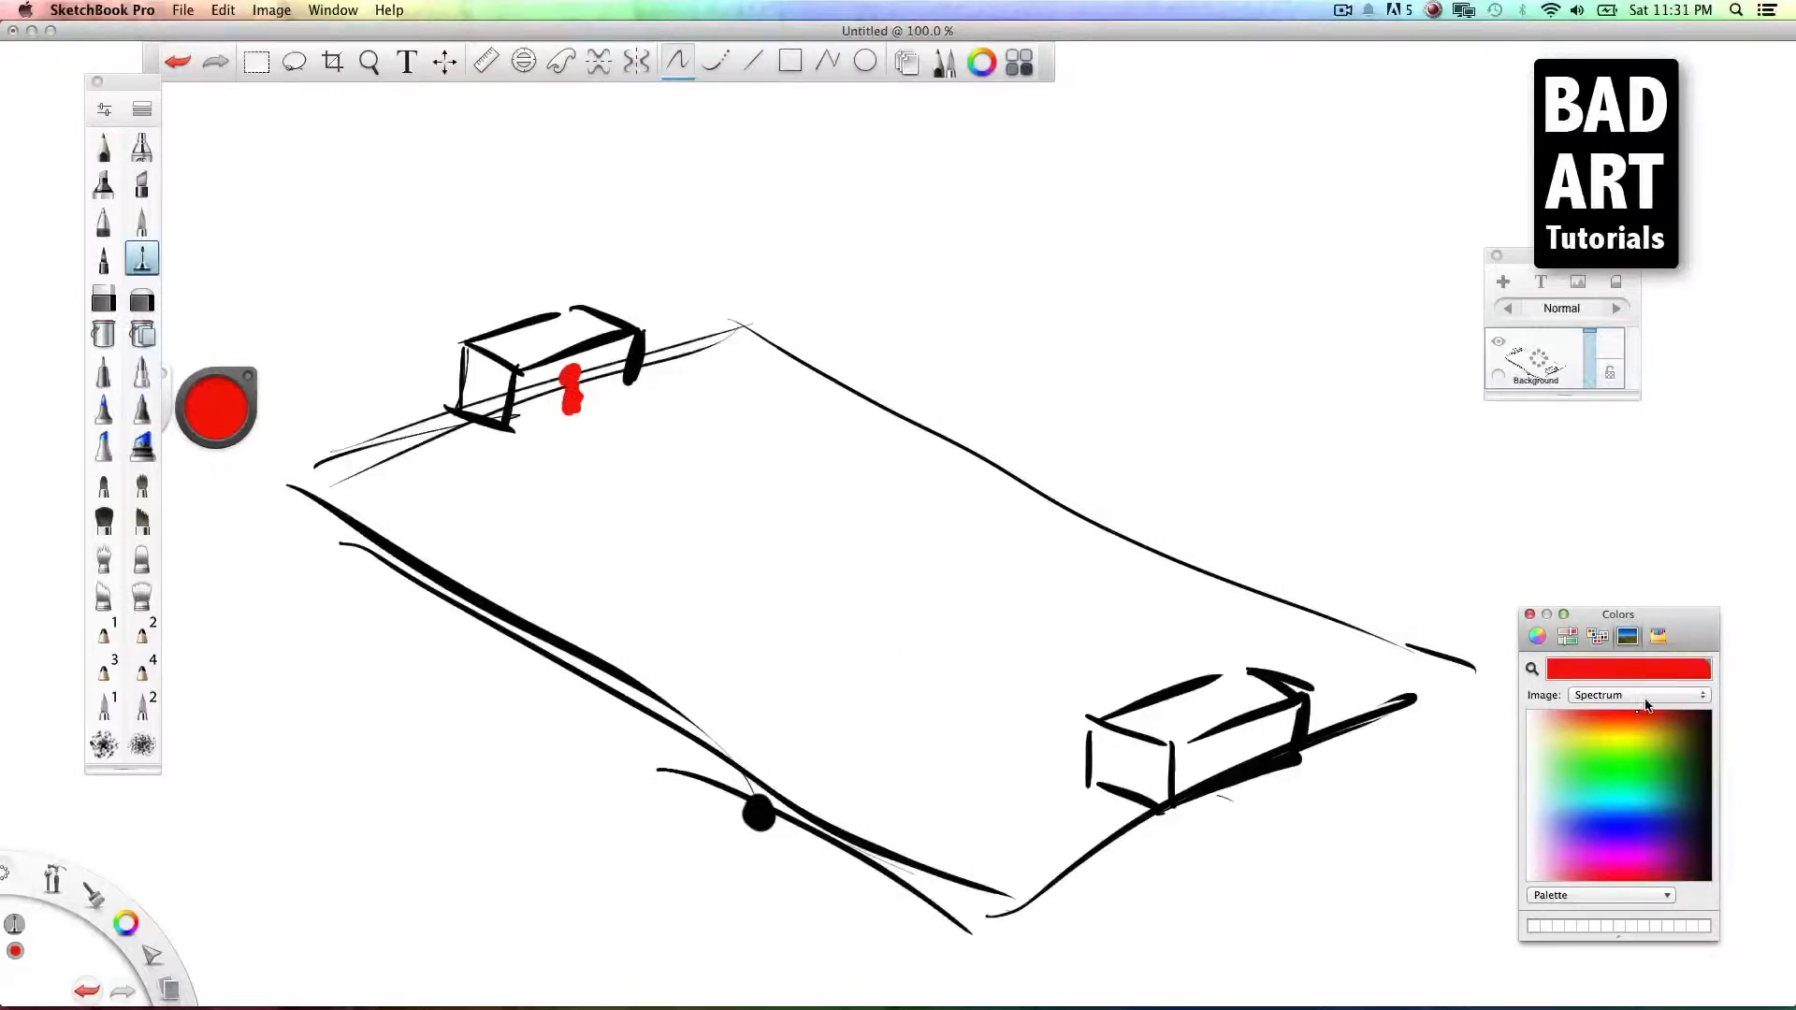
mouse_move(665, 483)
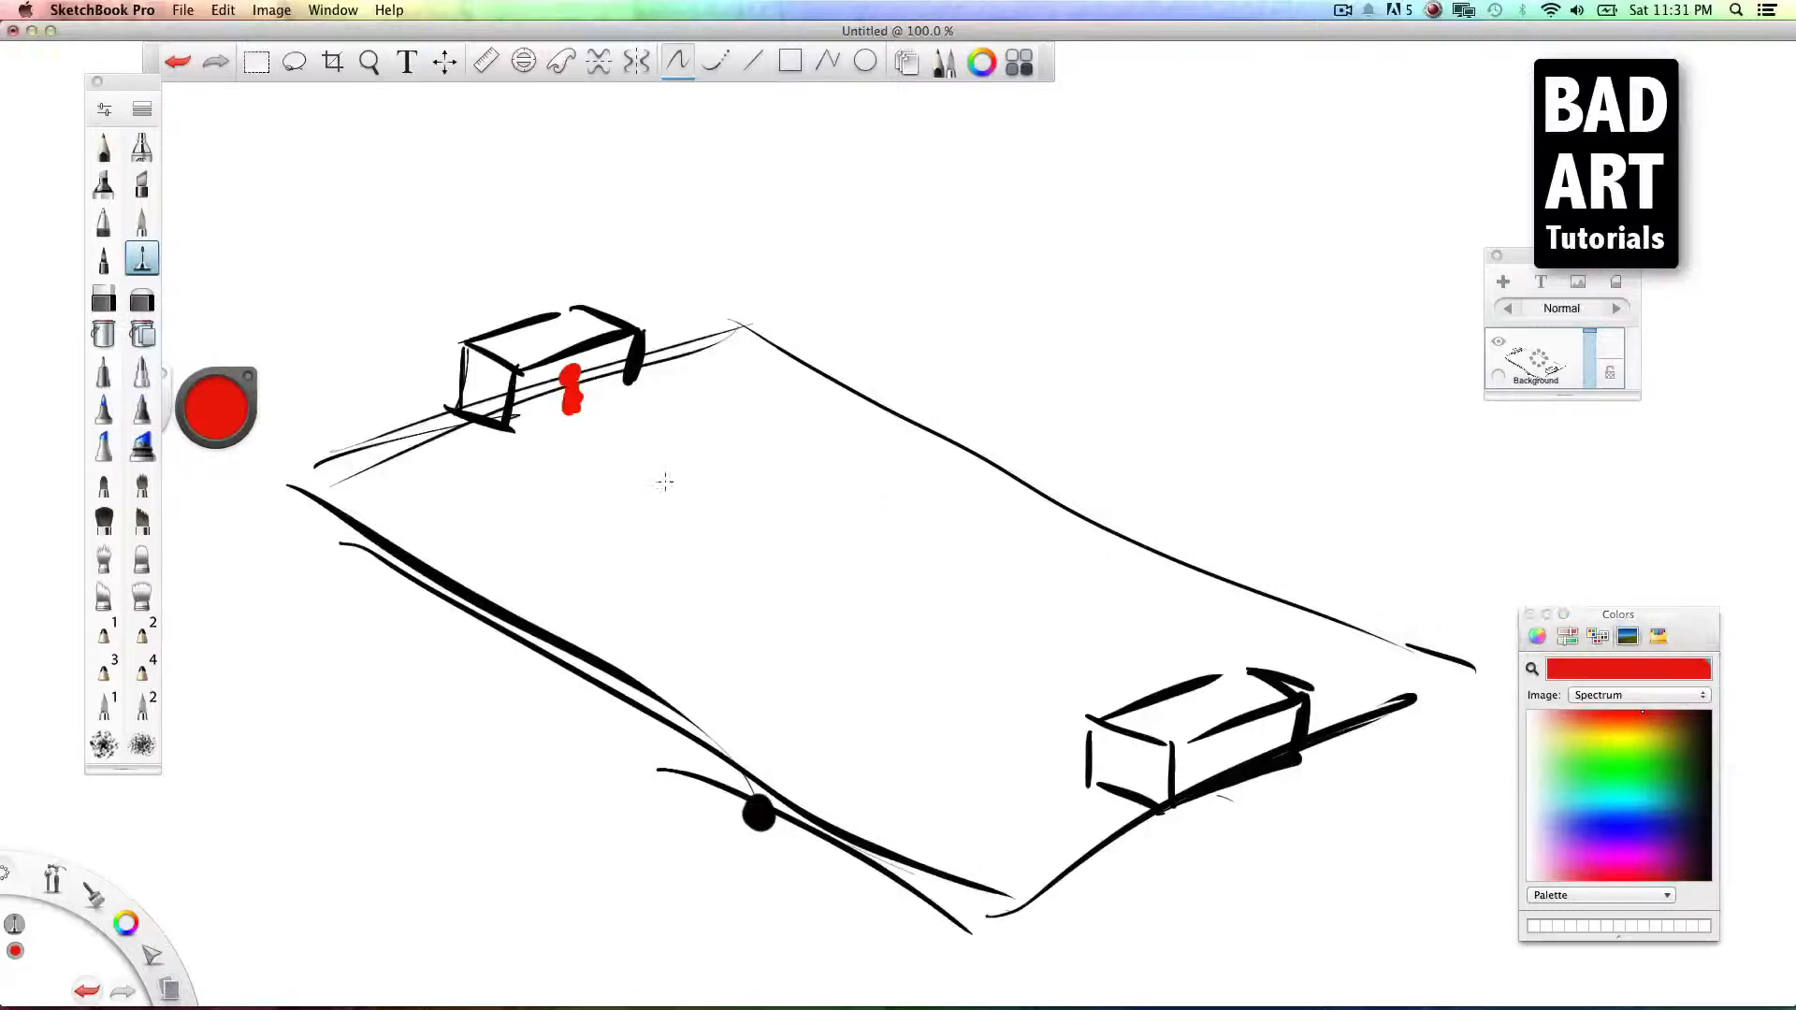
Step: Dab another red stick player onto the field near the far goal
left_click(759, 410)
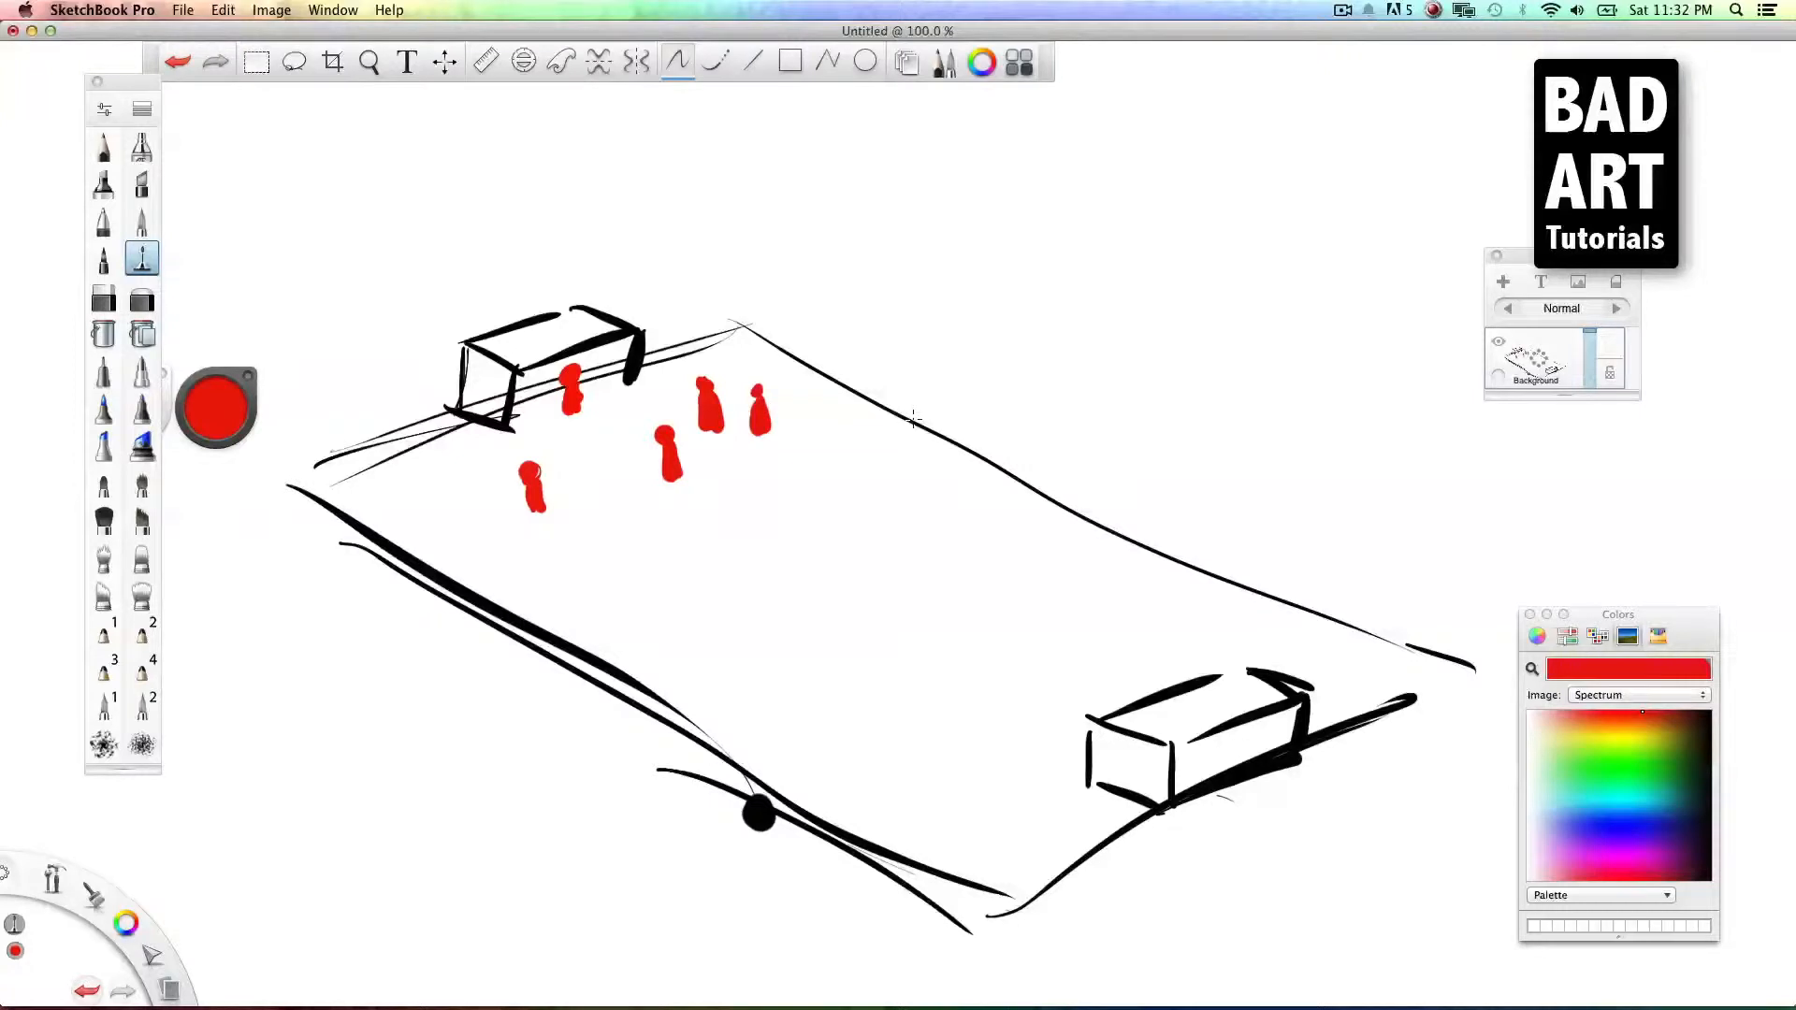
Step: Dab a small ball near the red players, then switch the paint colour to blue
left_click(1616, 825)
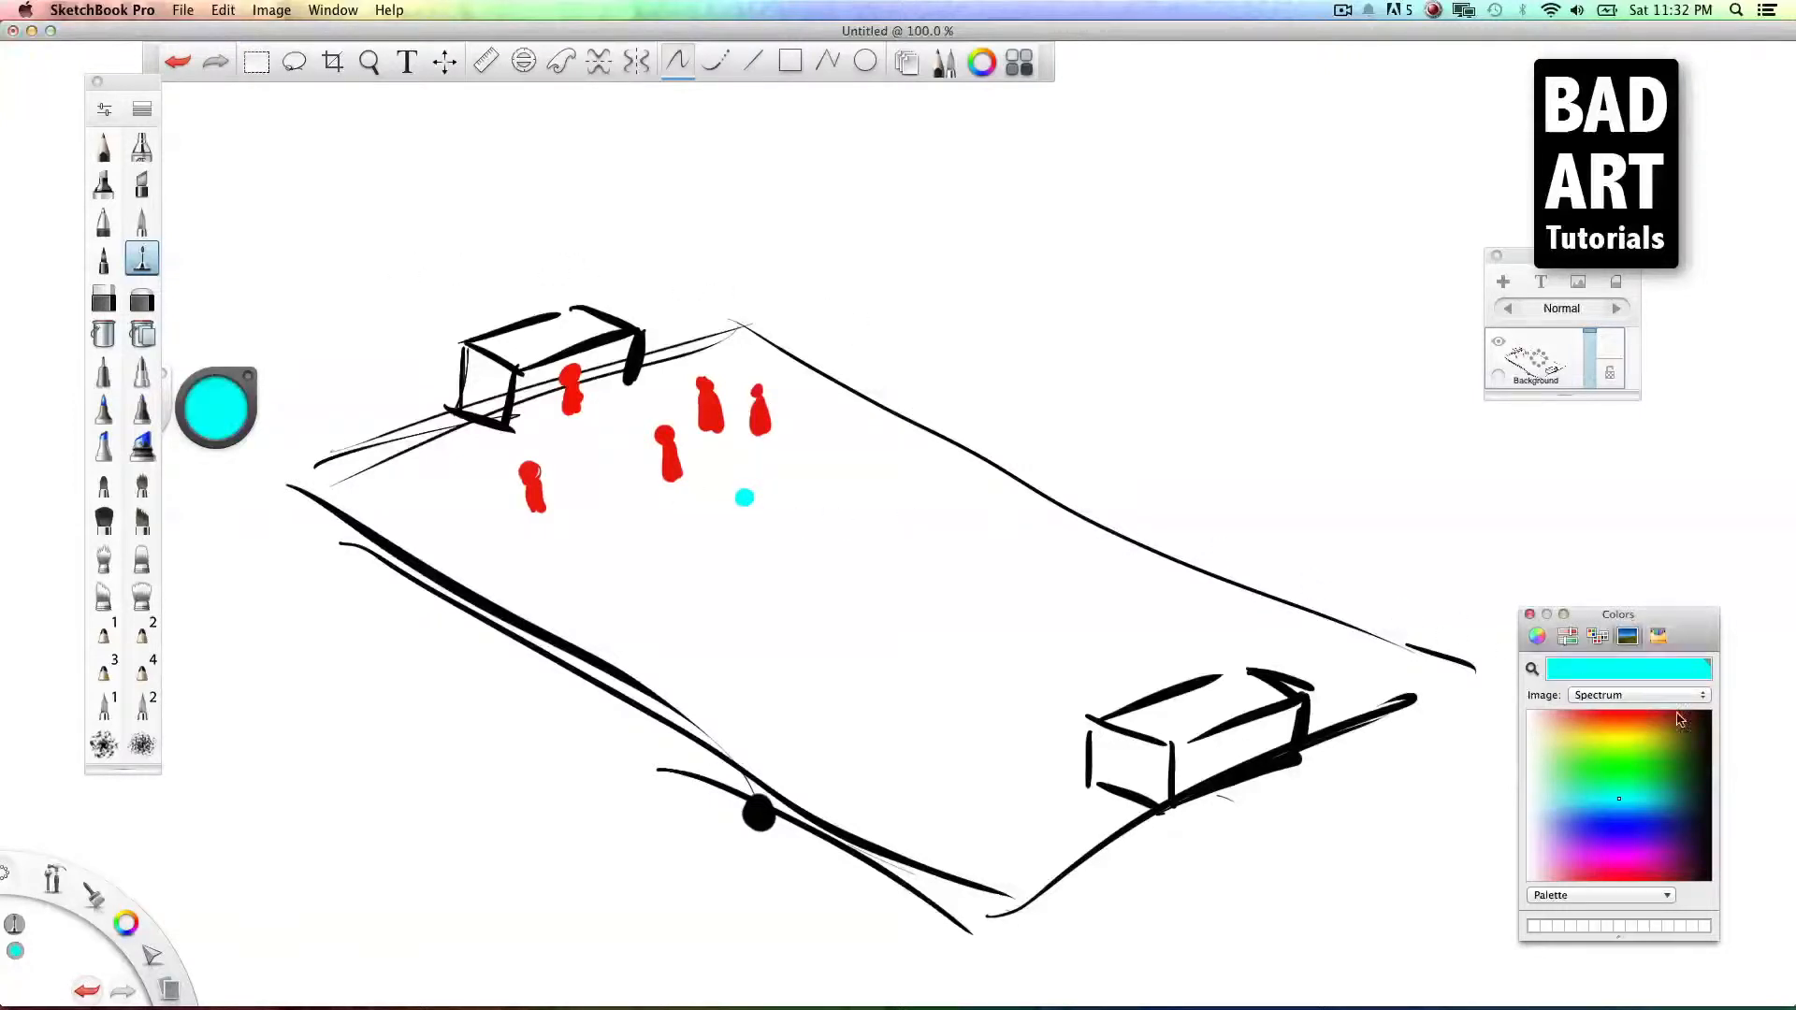
left_click(1613, 759)
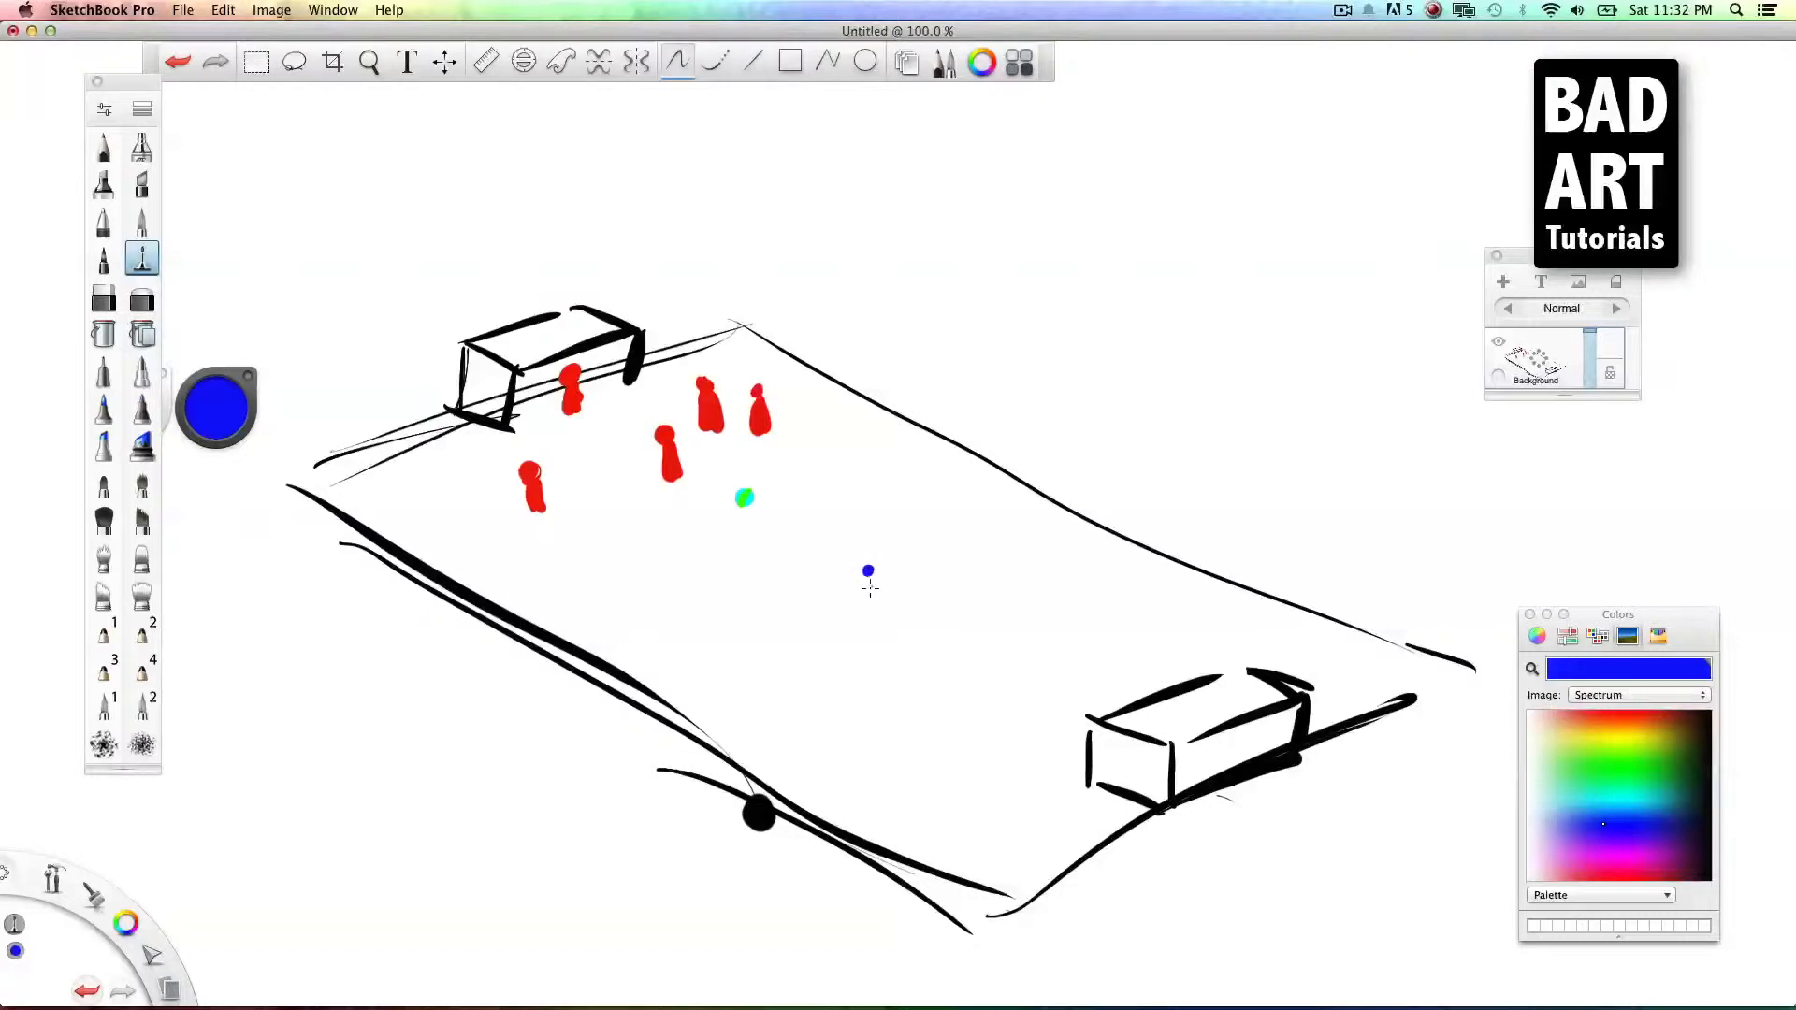
Step: Paint blue player figures in mid-field and across the near half of the field
left_click_drag(868, 572, 920, 578)
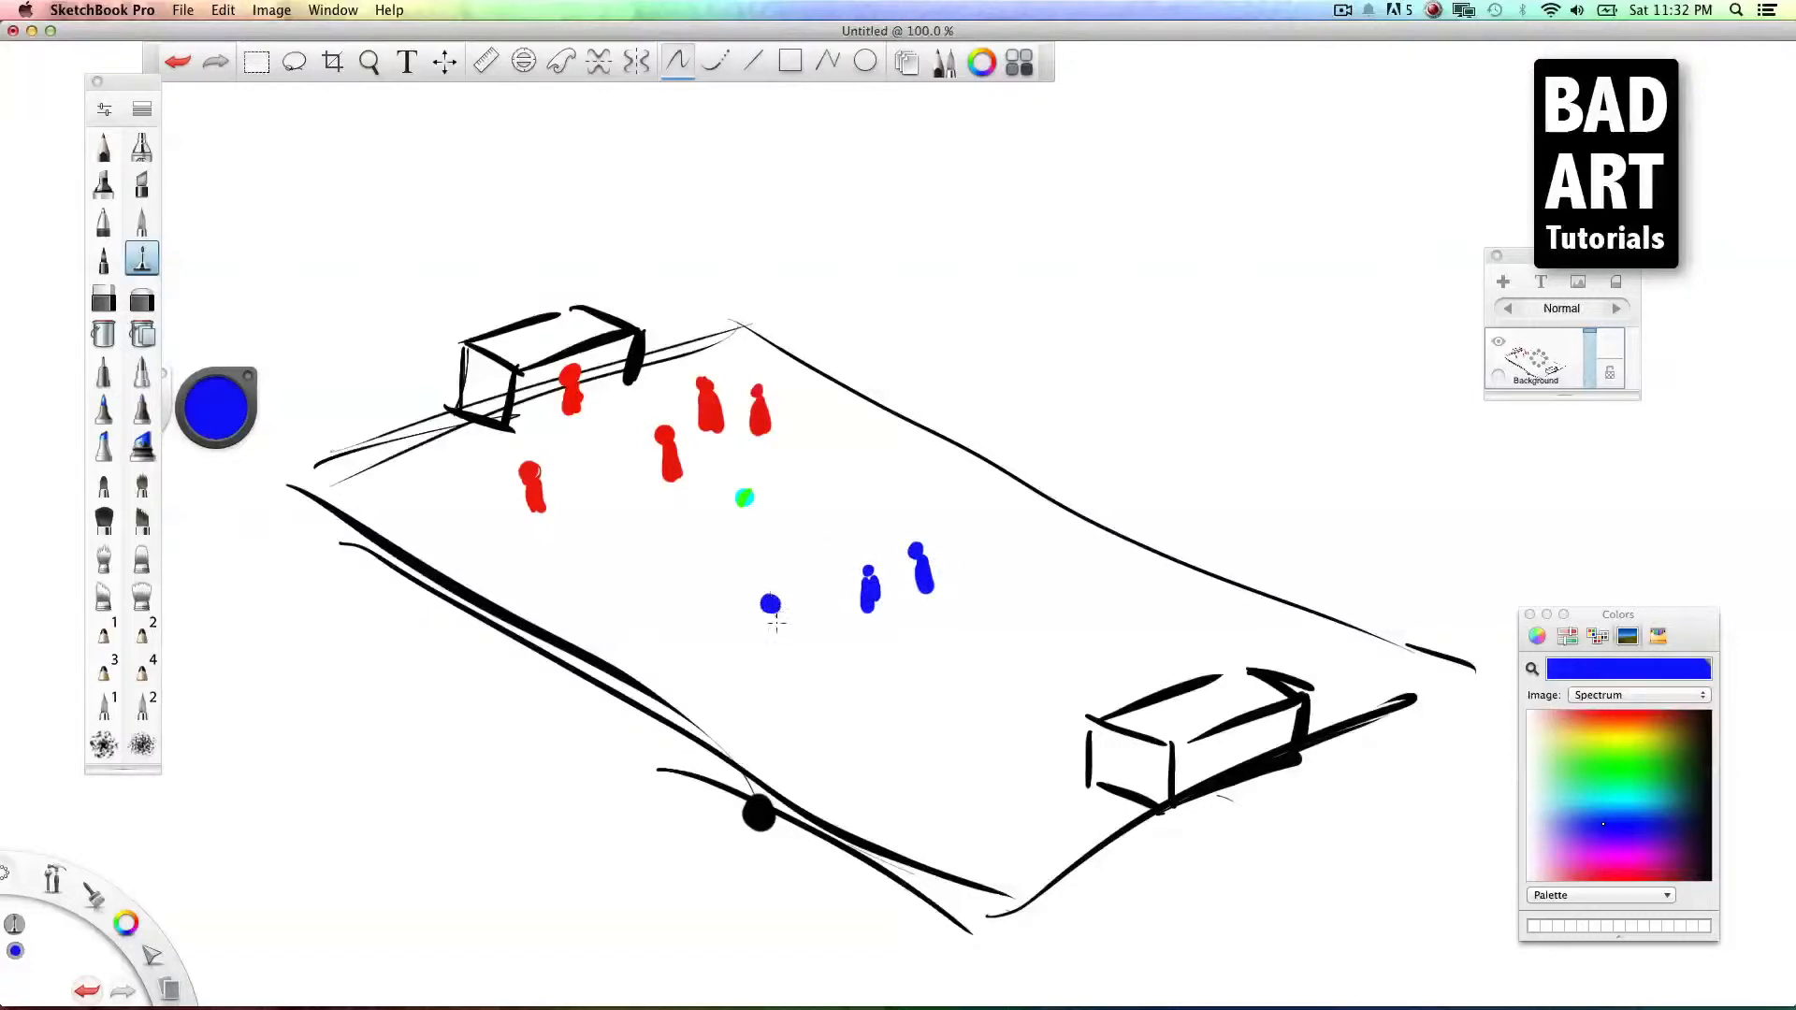
left_click_drag(770, 603, 770, 636)
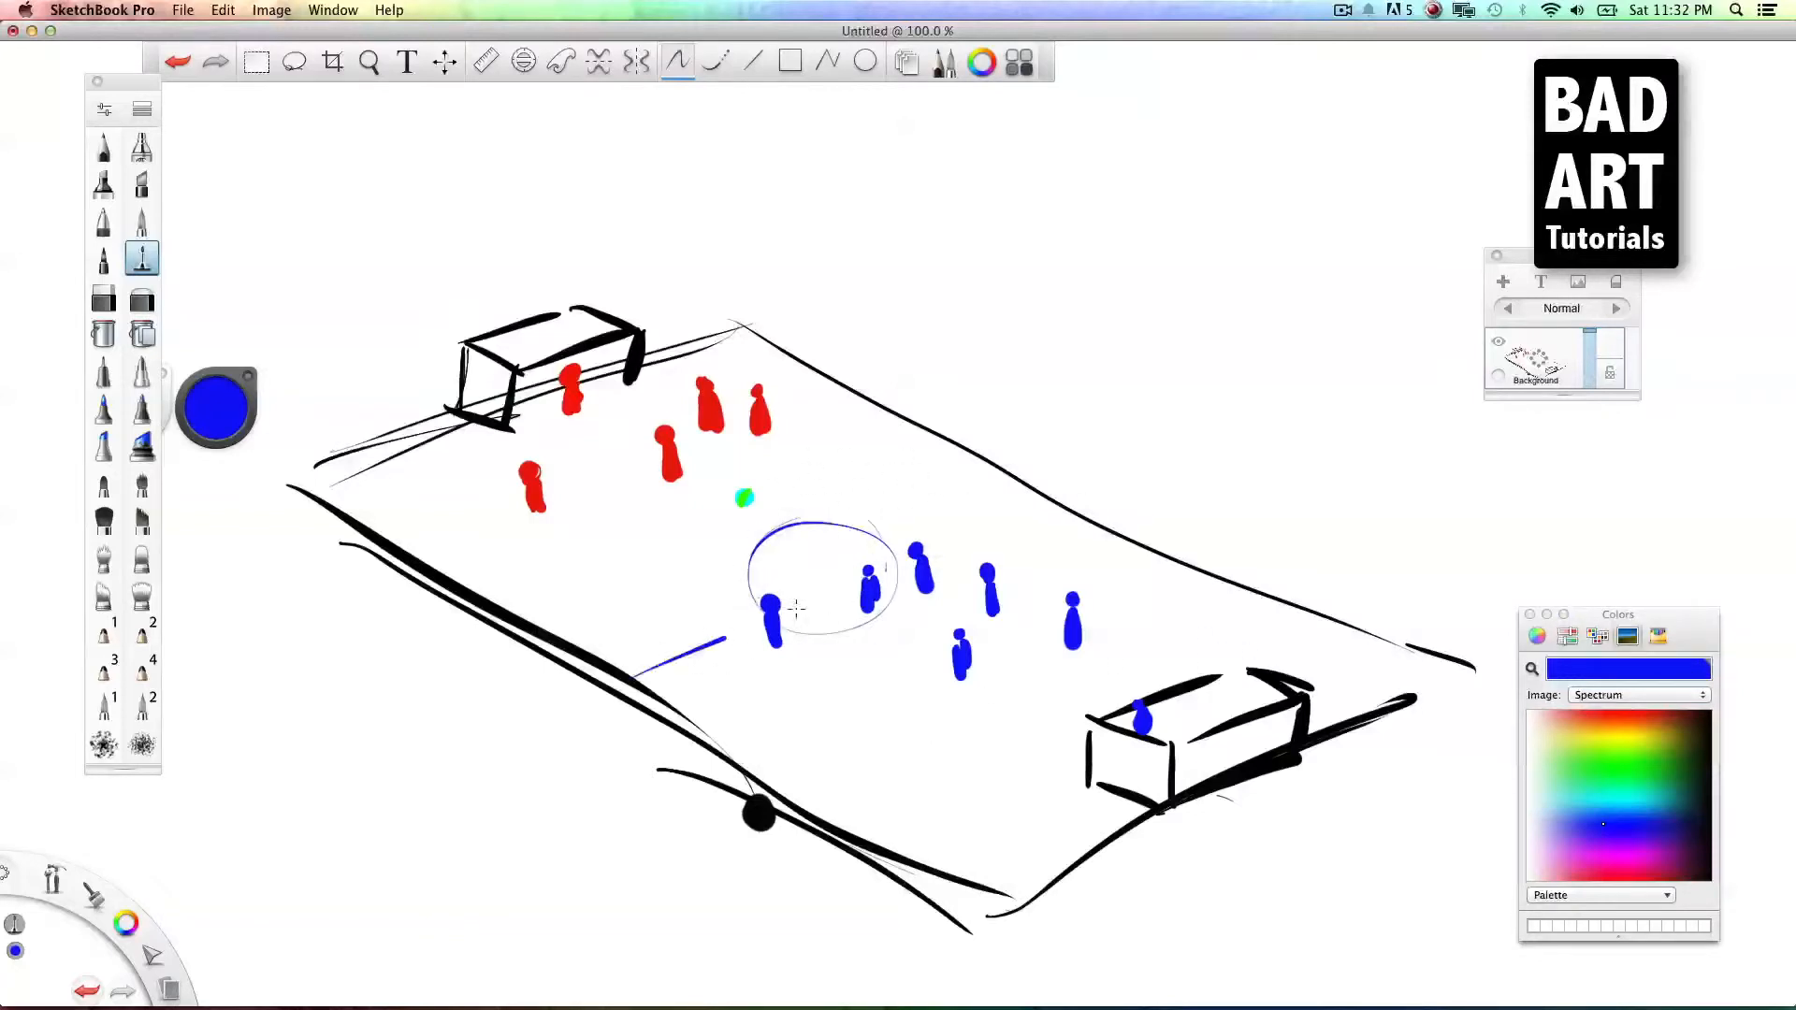
Step: Draw a long blue halfway line across the field through the centre circle
left_click_drag(636, 675, 1037, 501)
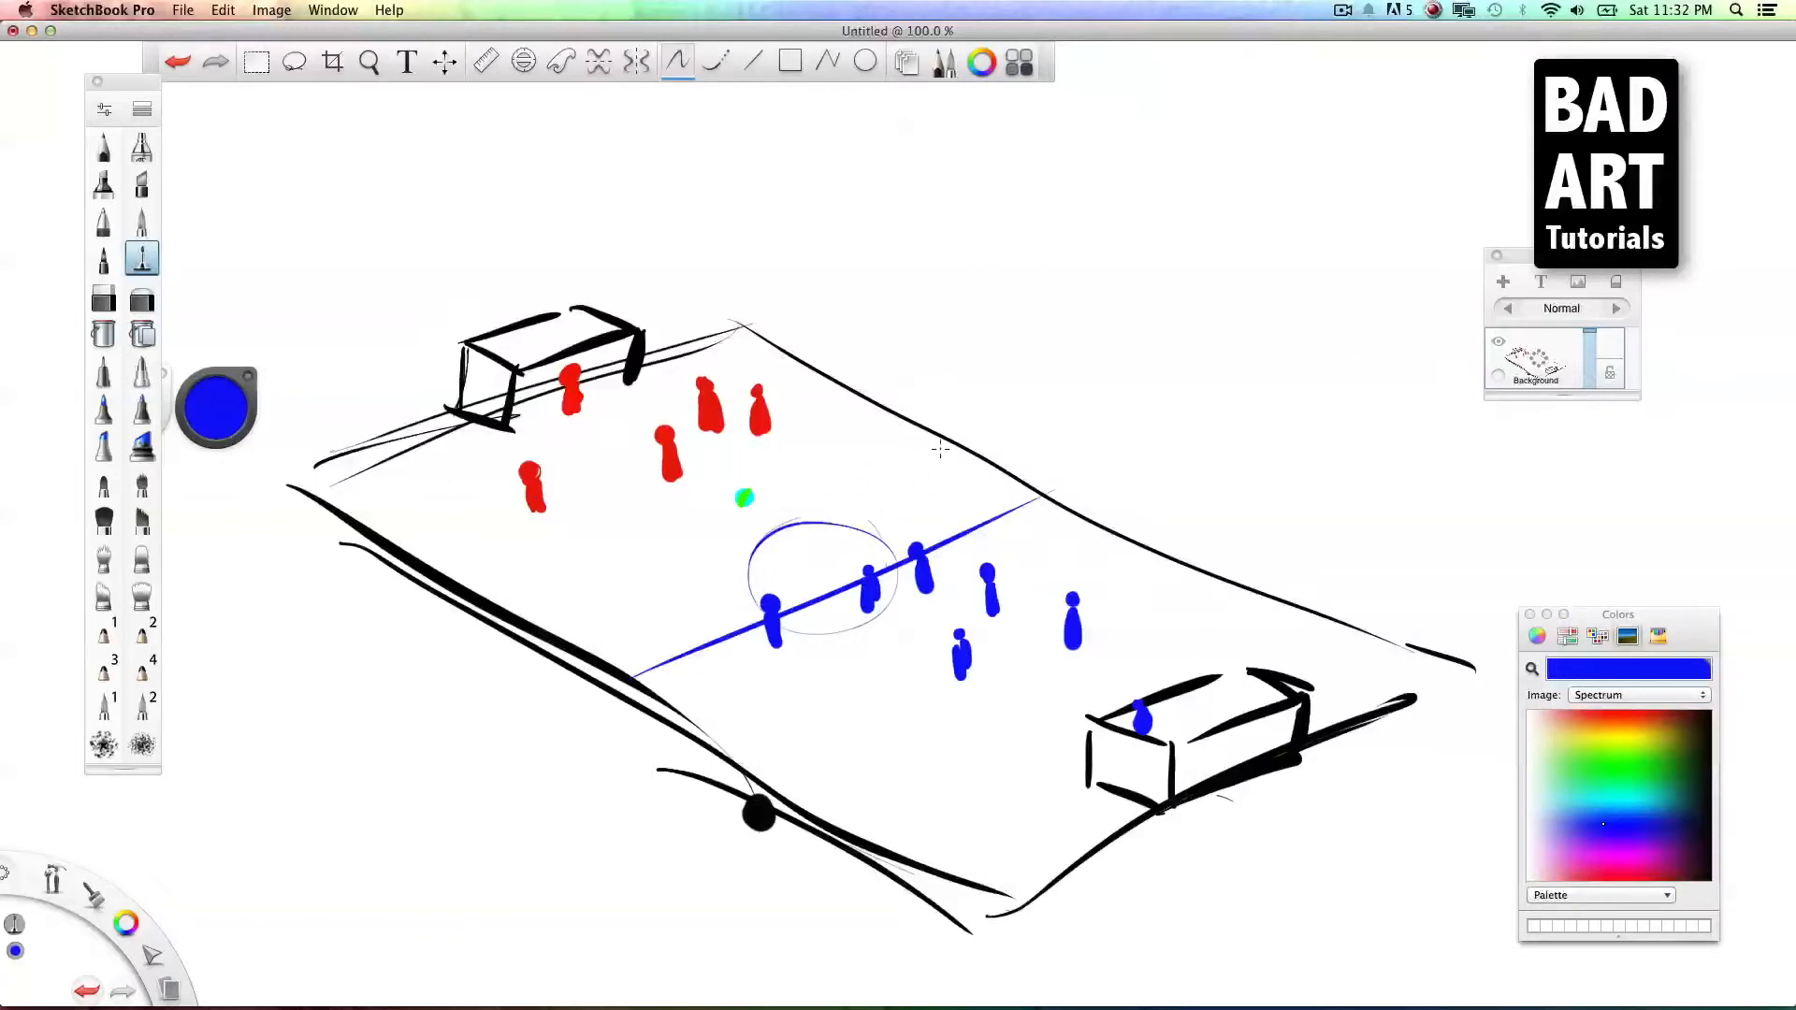
mouse_move(1082, 532)
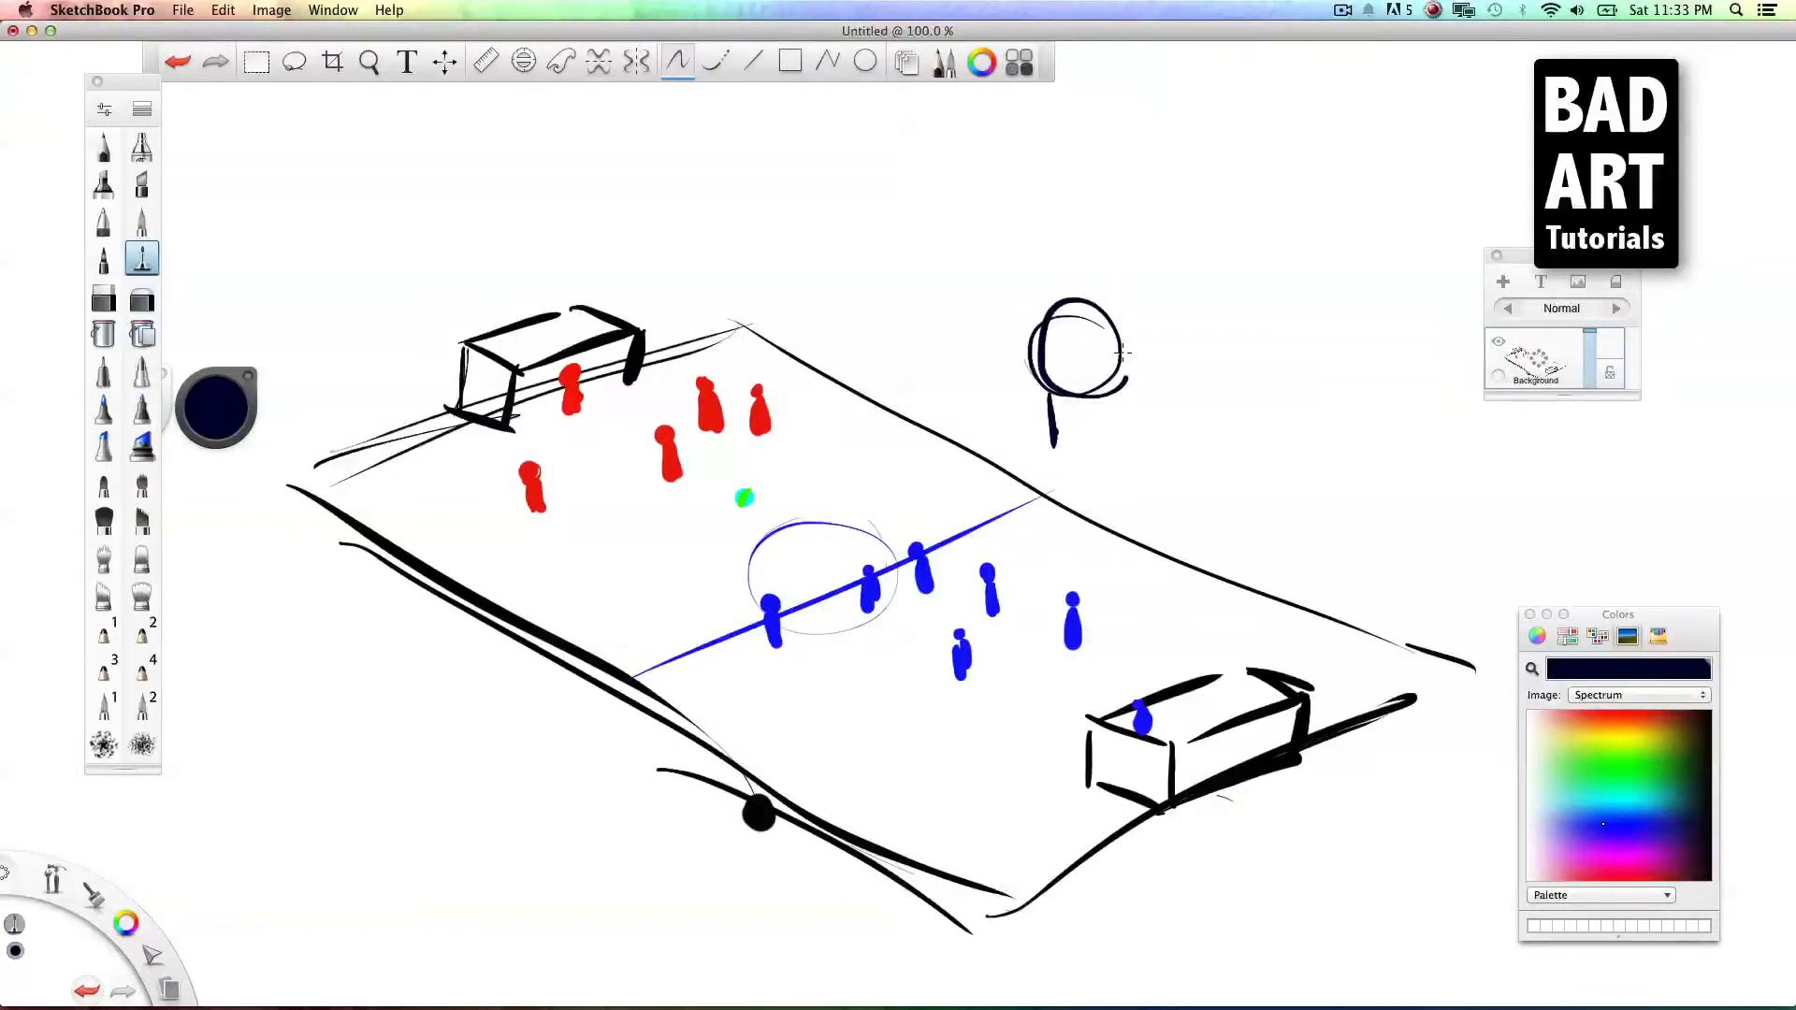
Step: Sketch the bunny mascot's head, ears and face beyond the far edge, plus a tall black mid-field stroke
left_click_drag(1042, 349, 1100, 361)
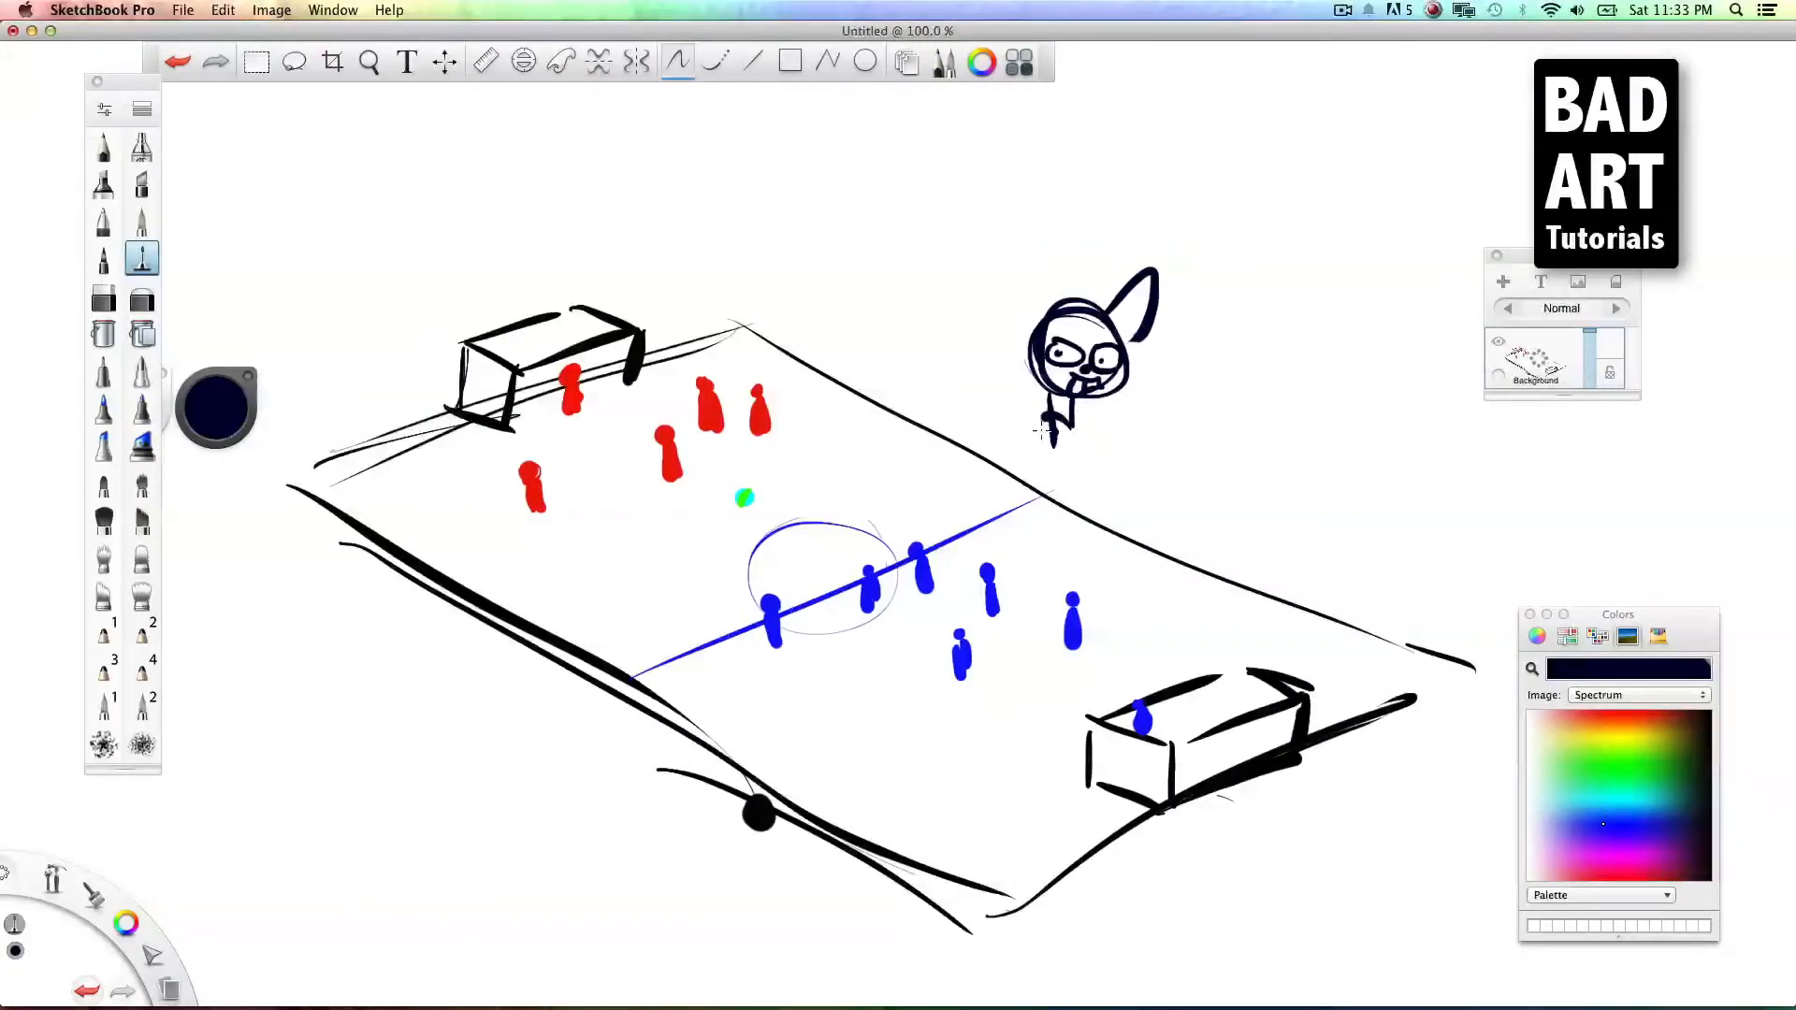
left_click_drag(1077, 447, 1157, 459)
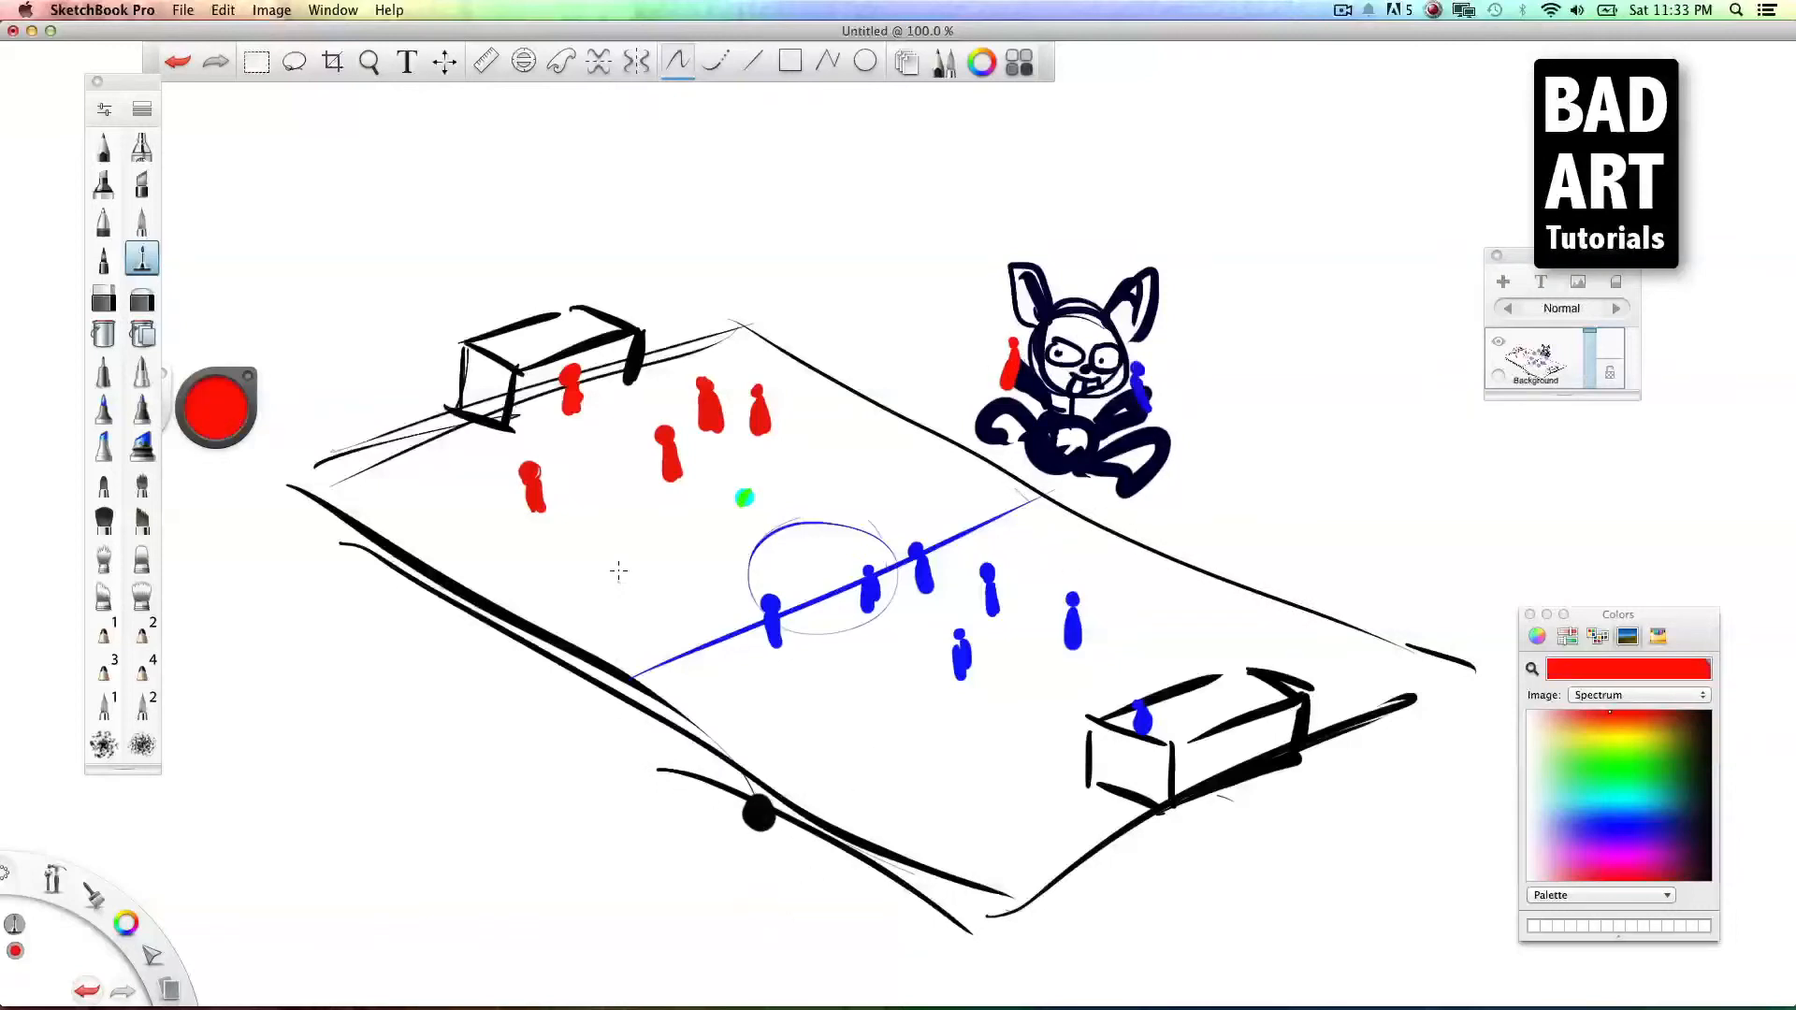
mouse_move(824, 531)
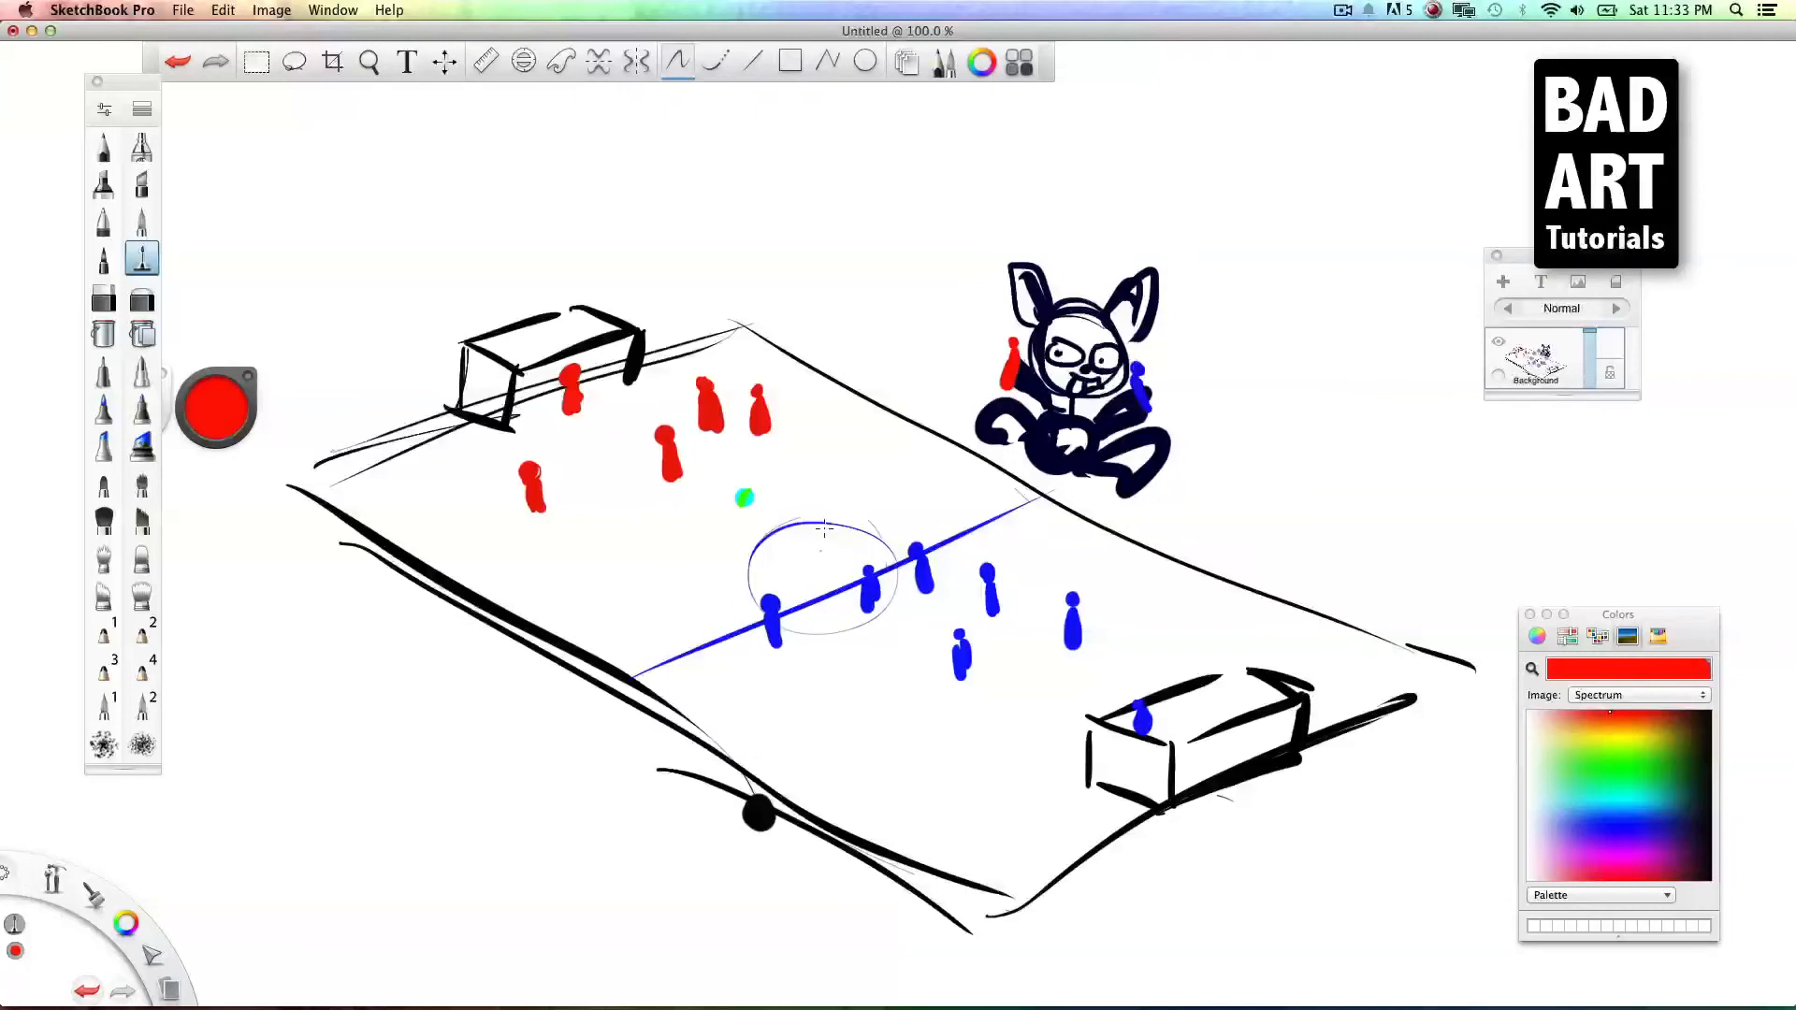
left_click_drag(822, 362, 807, 572)
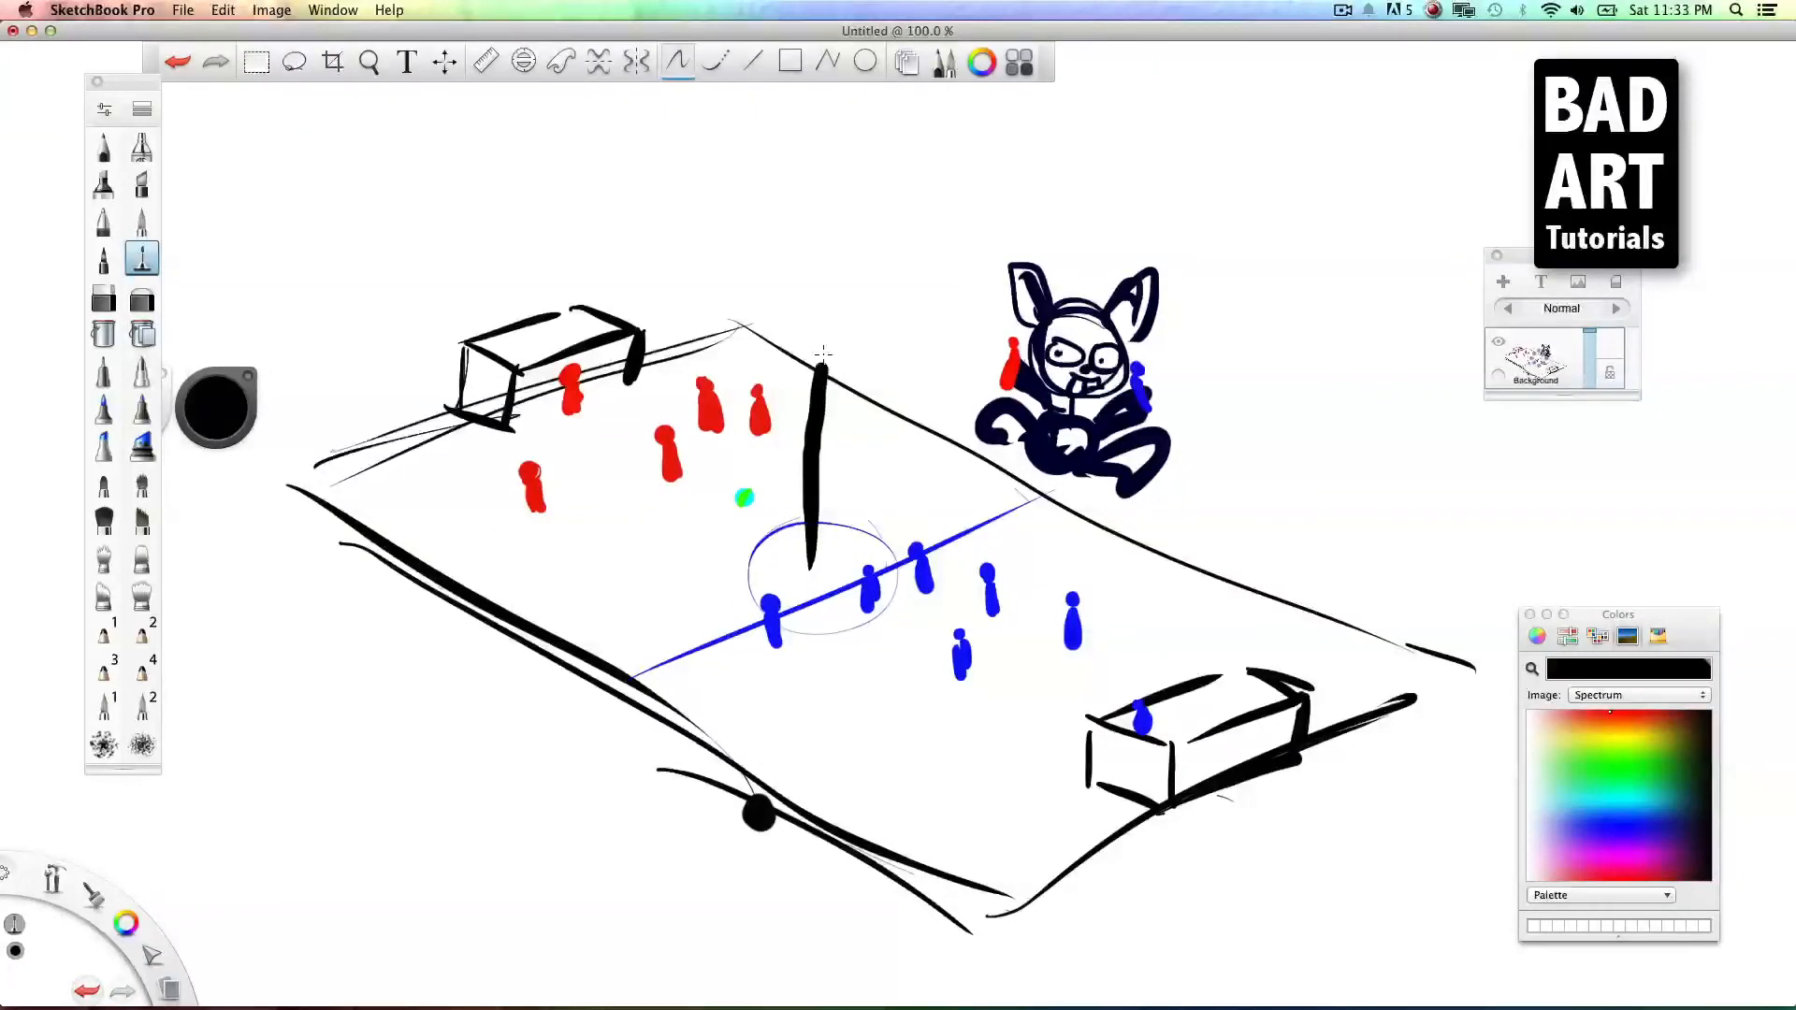